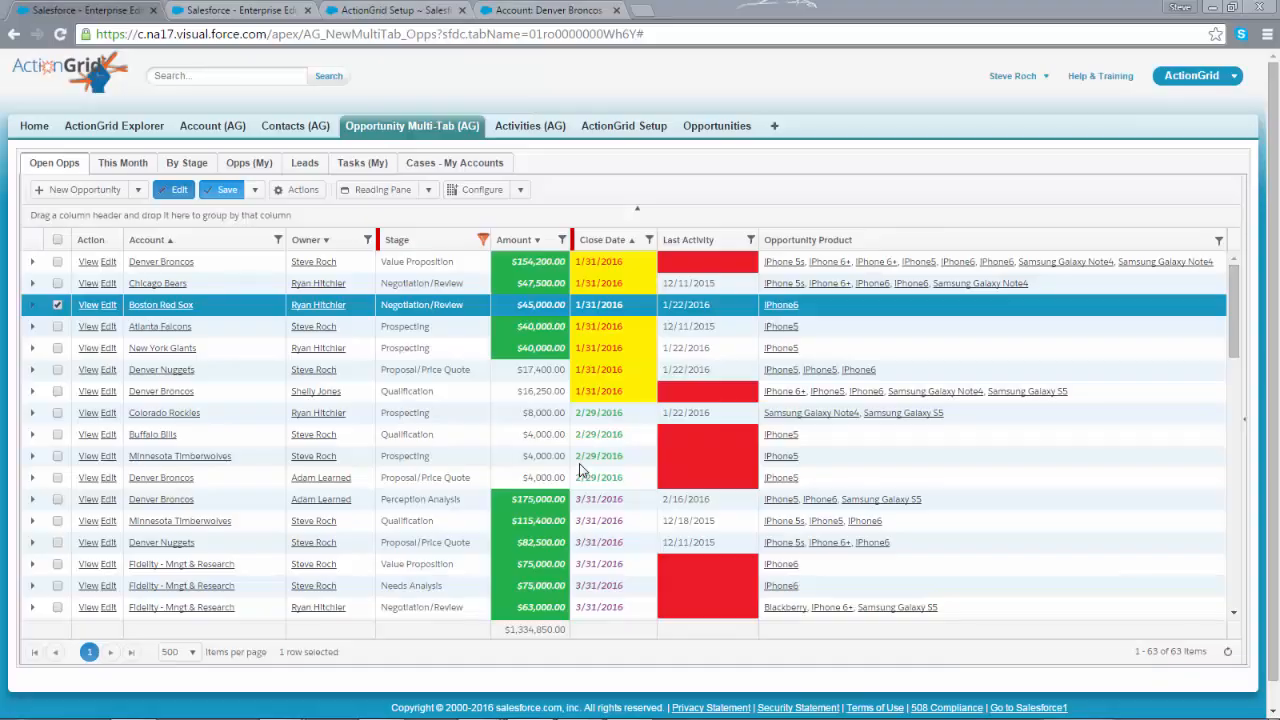
pyautogui.moveTo(638, 276)
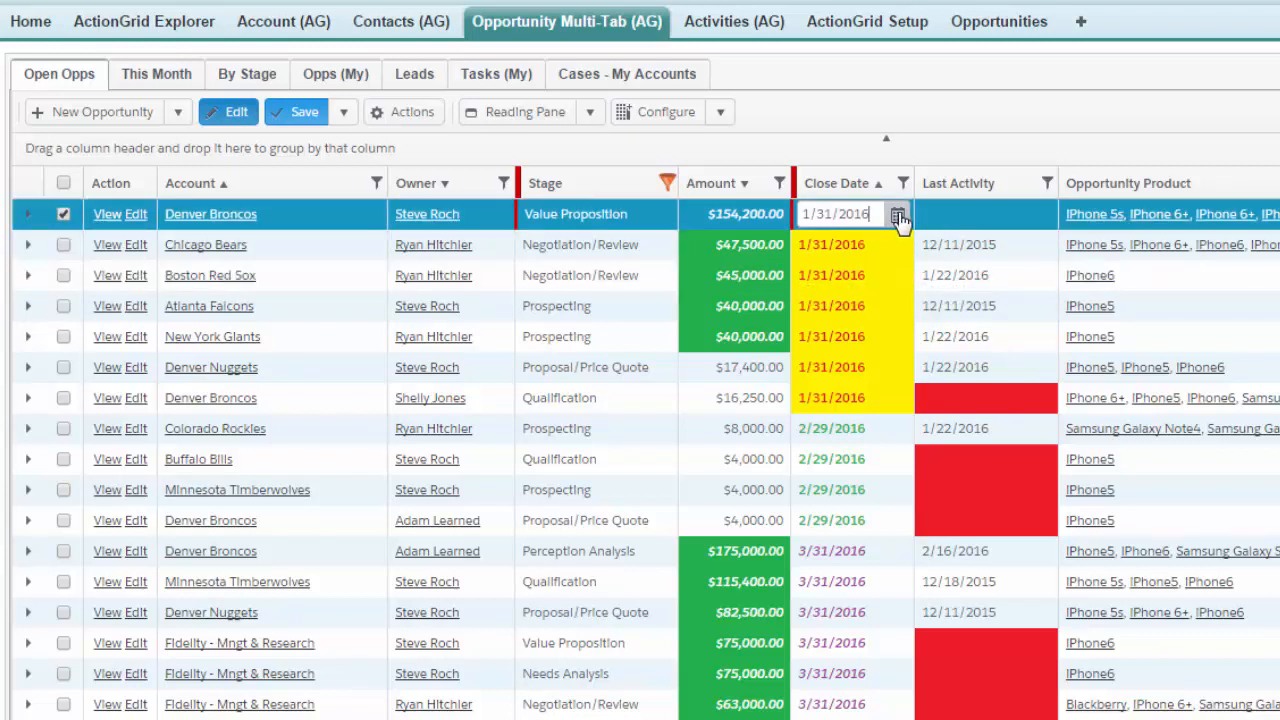
# - Apply a 2/29/2016 close date to the seven selected 1/31/2016 opportunities
pyautogui.click(896, 212)
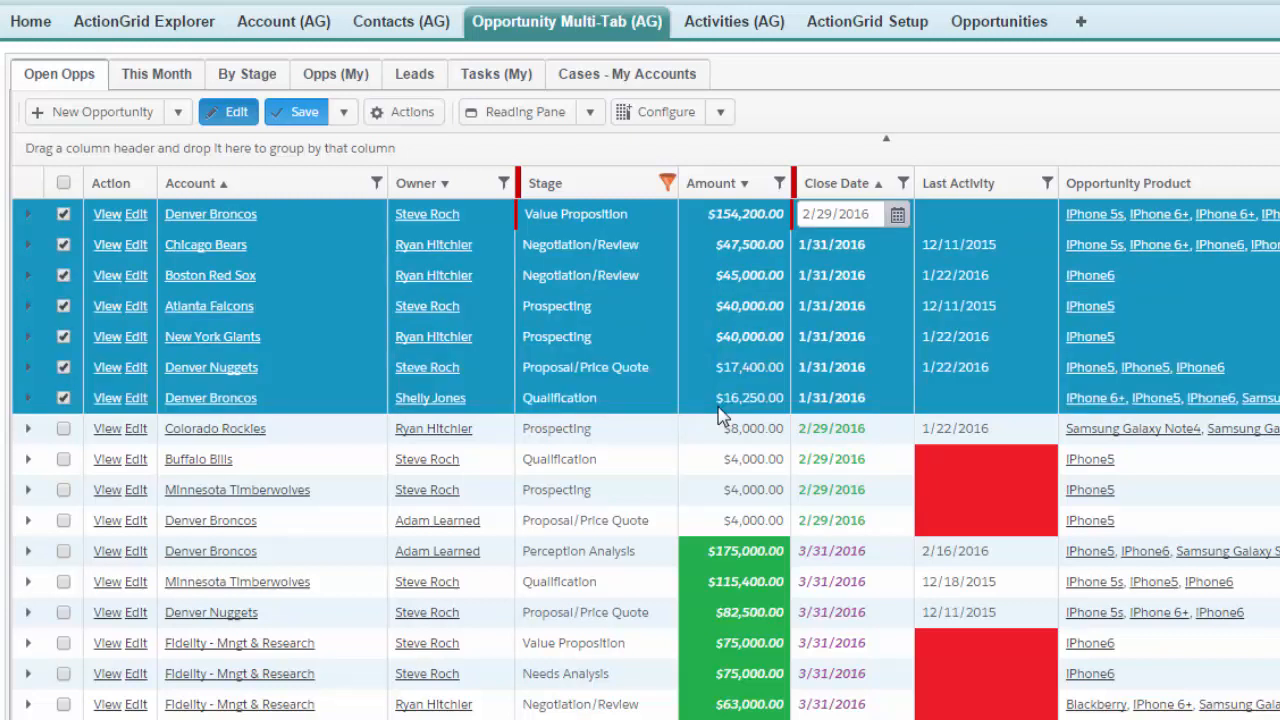
pyautogui.click(410, 112)
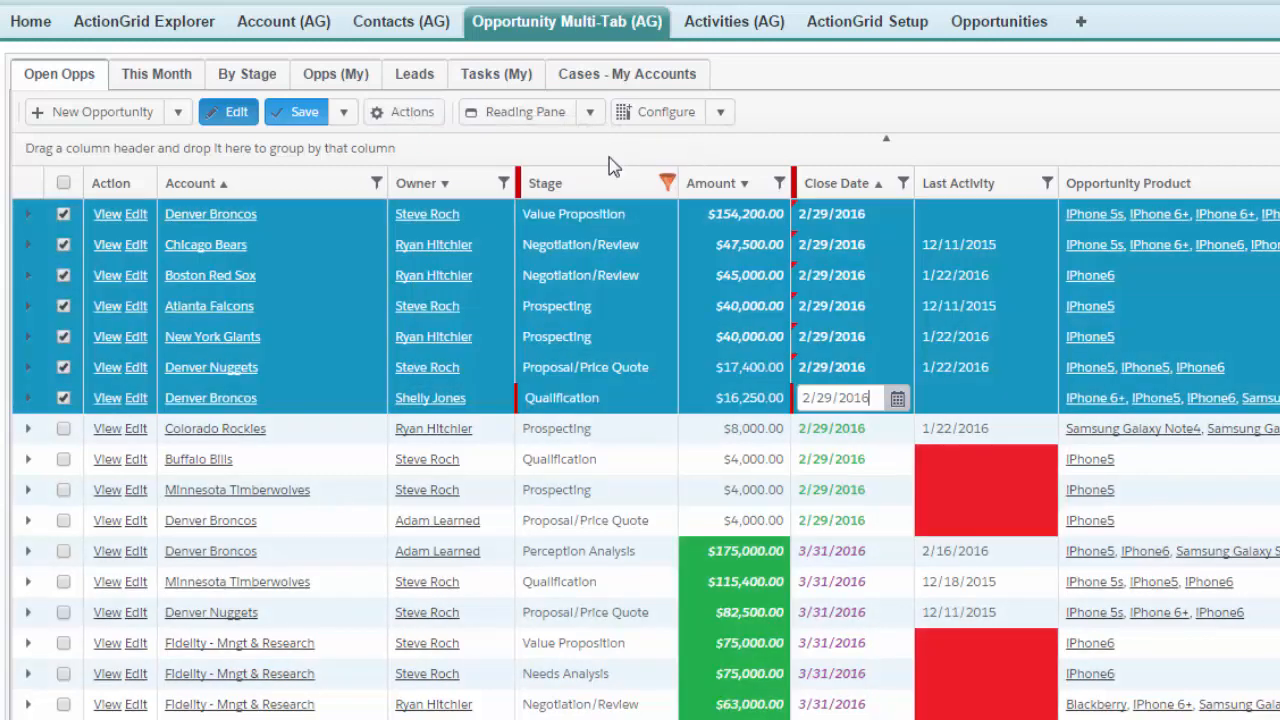
pyautogui.moveTo(796, 270)
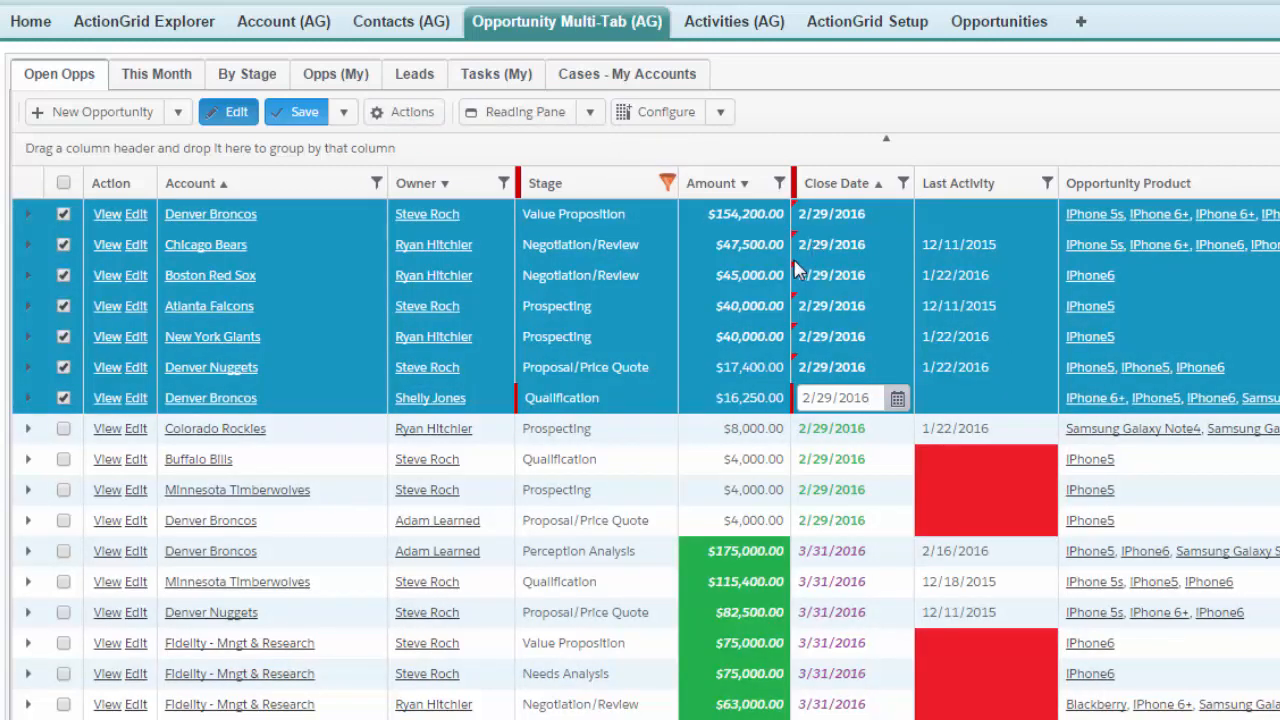
pyautogui.moveTo(912, 396)
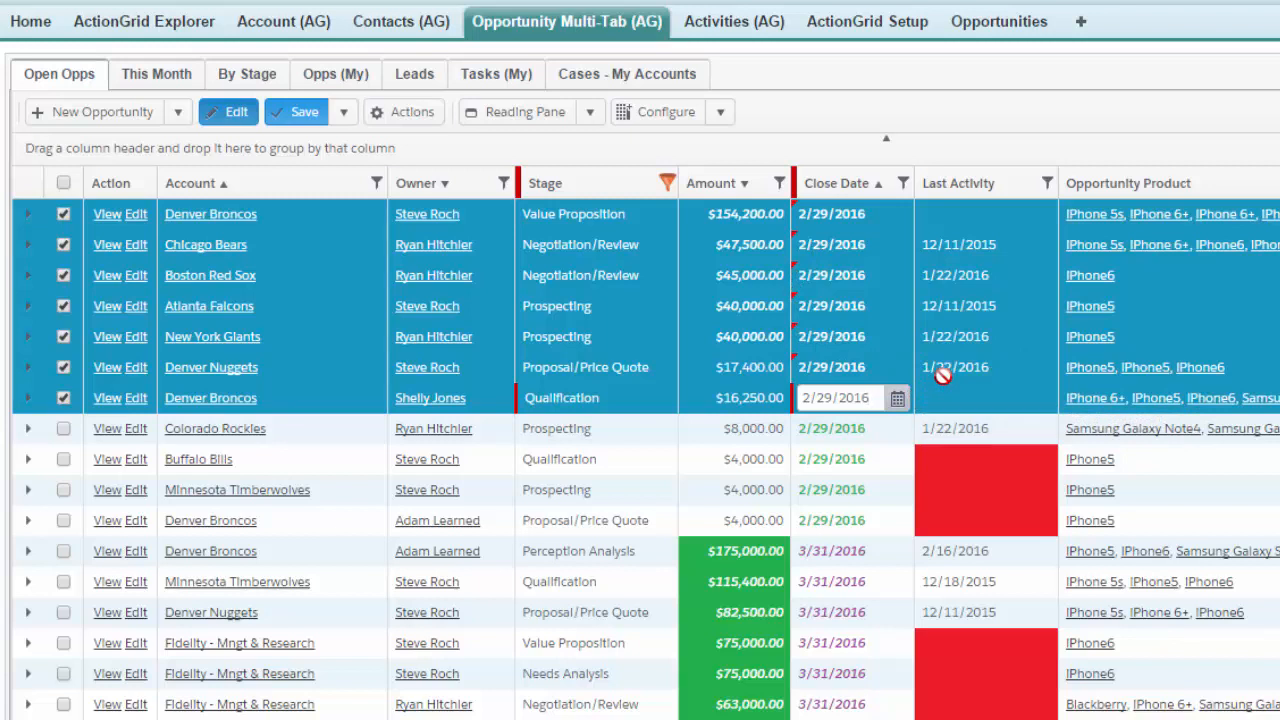
pyautogui.moveTo(310, 112)
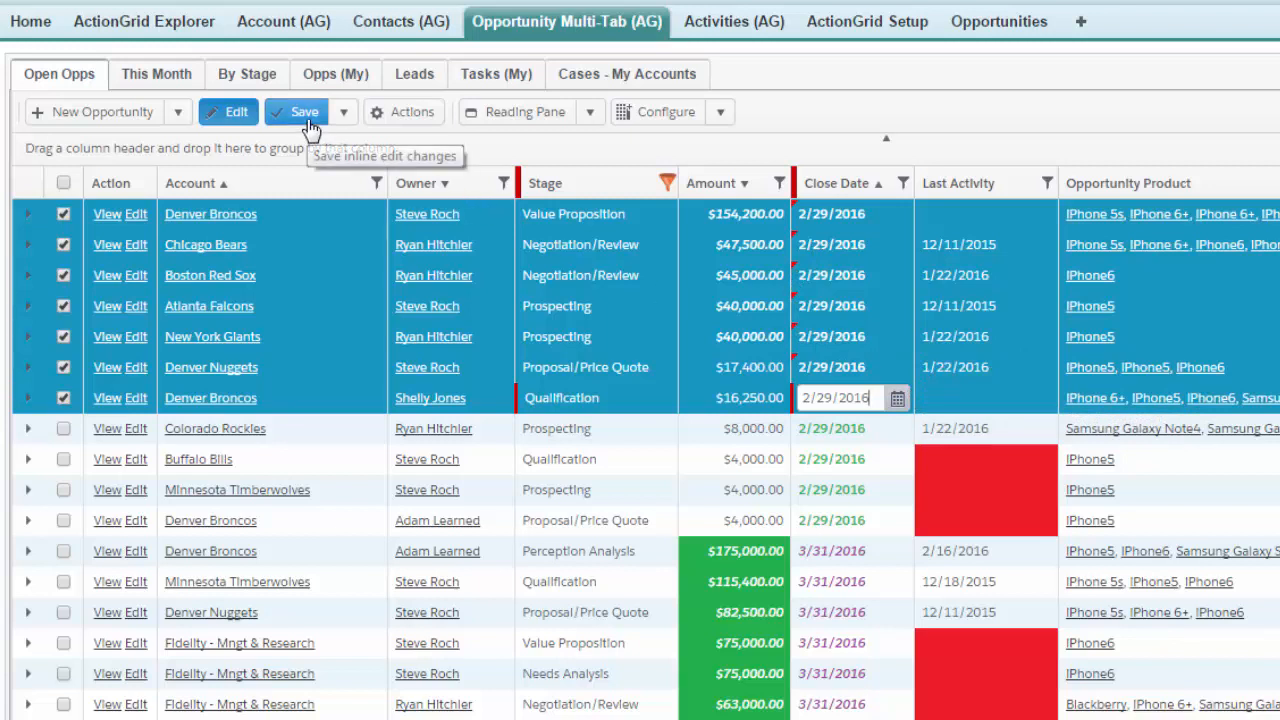
# - Save the inline-edited close dates and let the opportunities grid reload
pyautogui.click(344, 112)
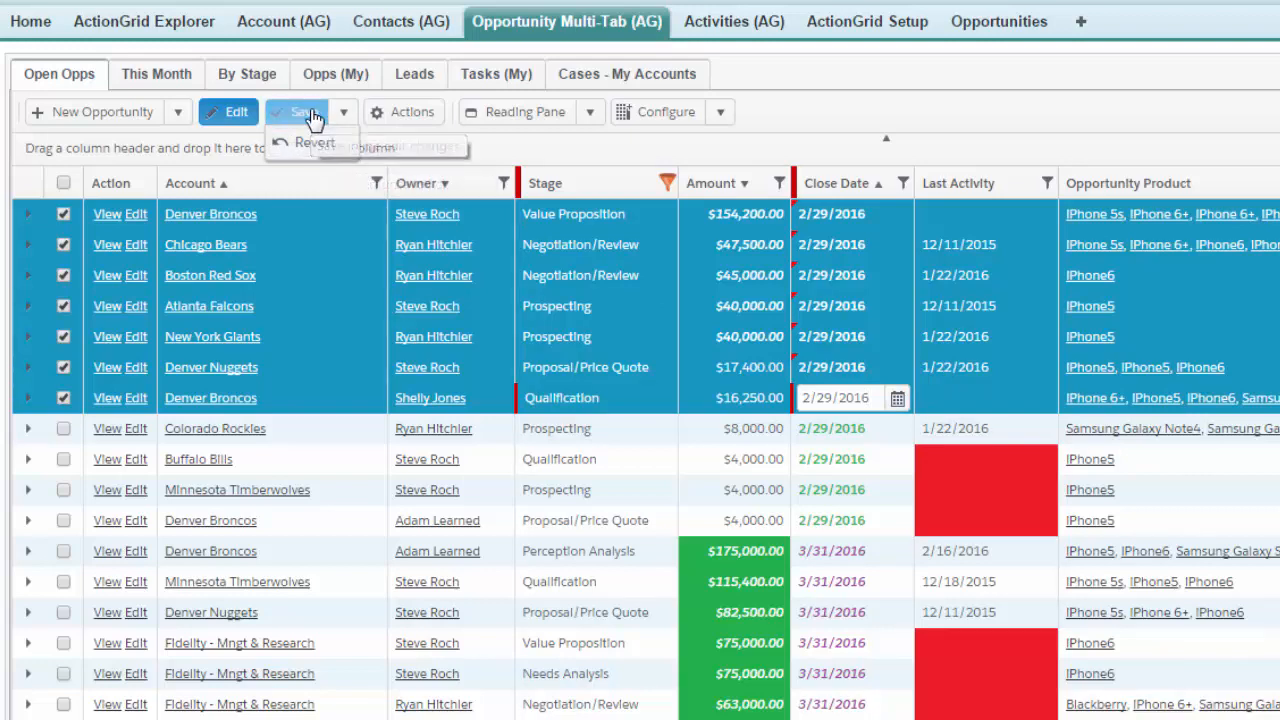
pyautogui.click(298, 112)
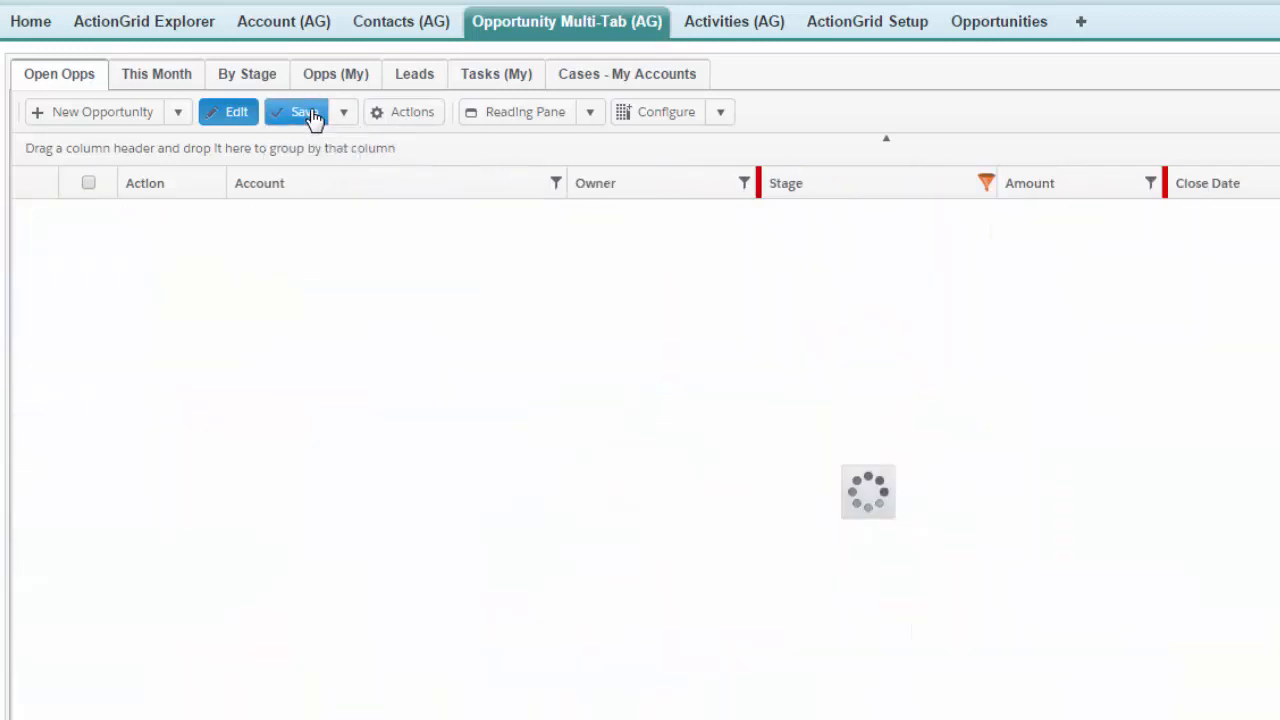
pyautogui.click(296, 112)
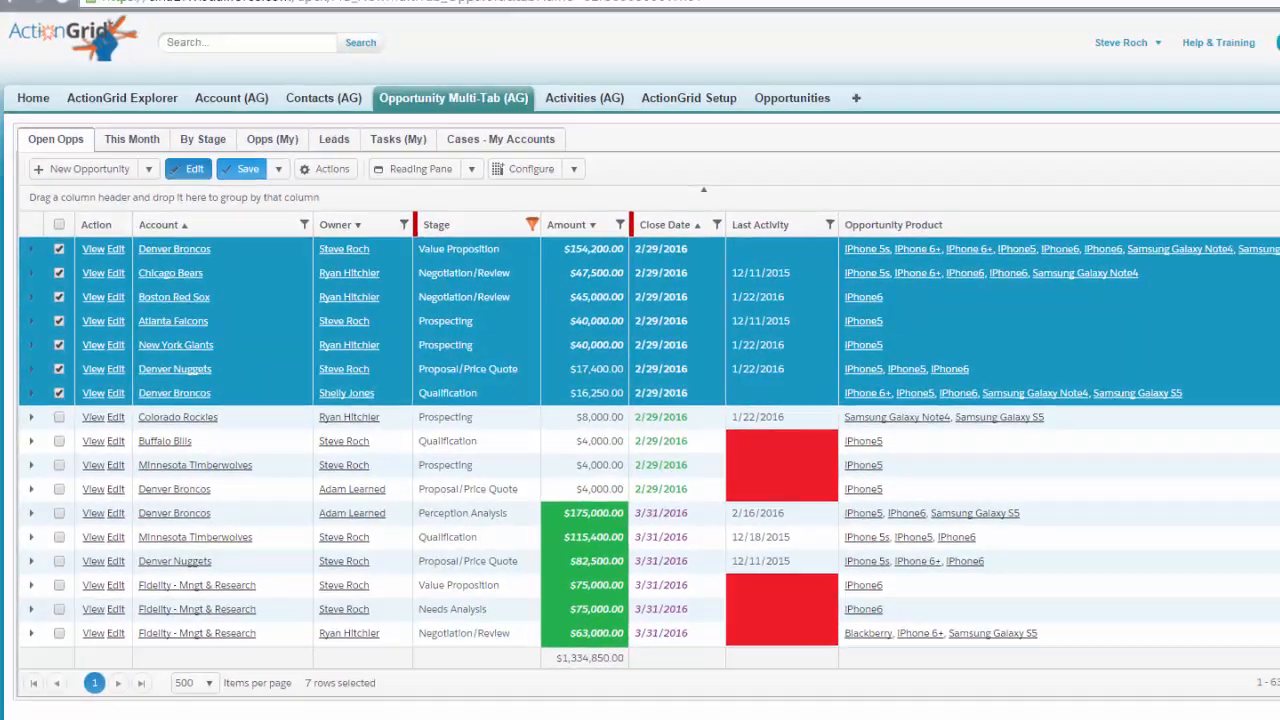
# - Show the Contacts (AG) grid and check all 500 contacts on the first page
pyautogui.click(324, 96)
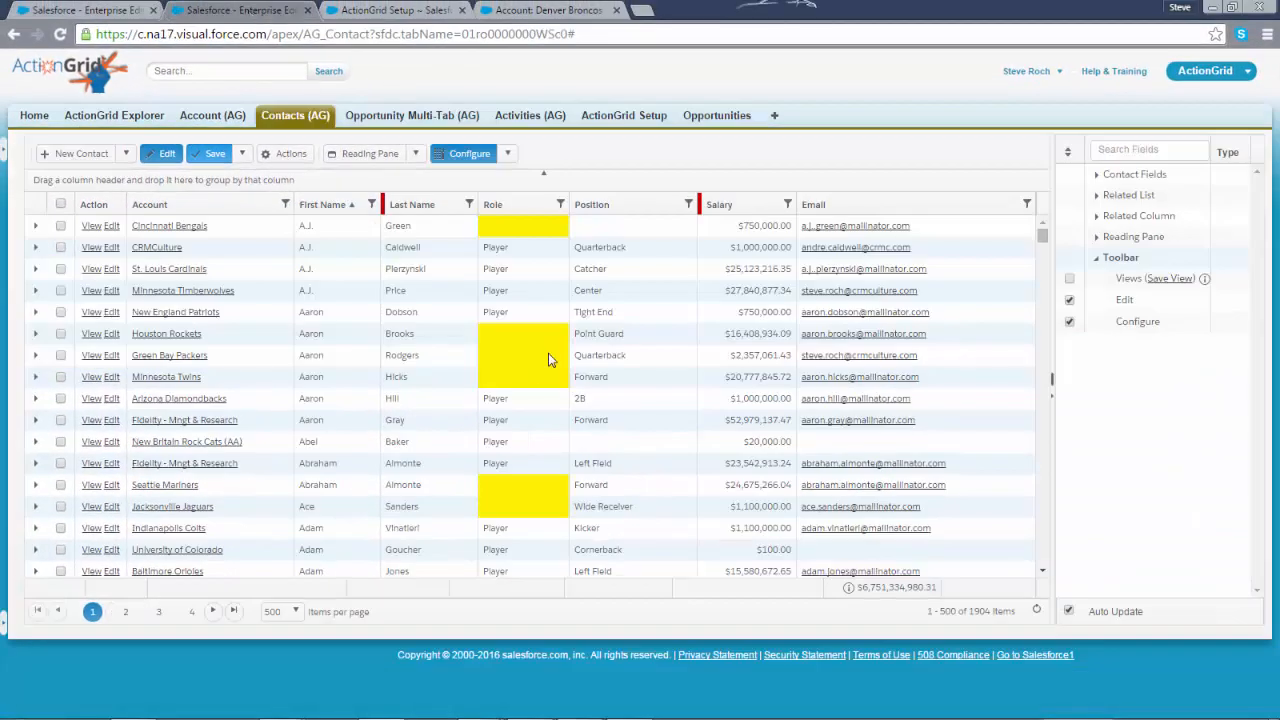
pyautogui.moveTo(56, 218)
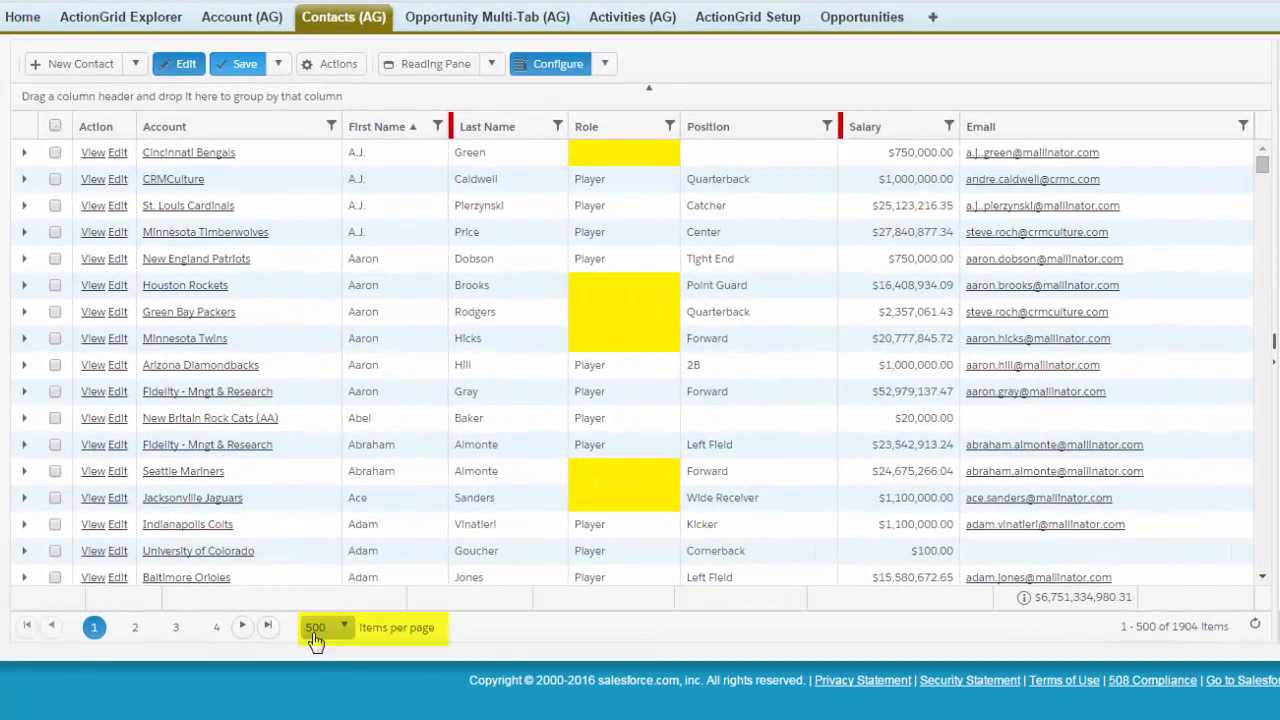
pyautogui.moveTo(1244, 640)
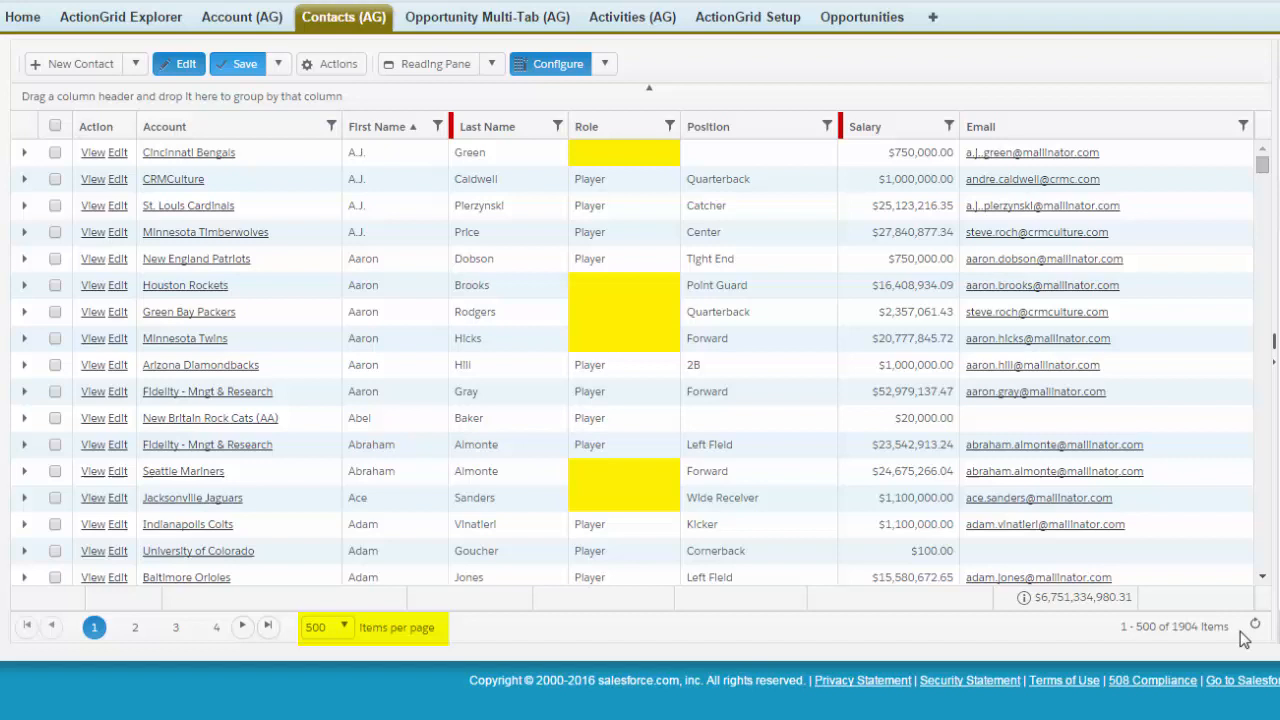
pyautogui.moveTo(1204, 648)
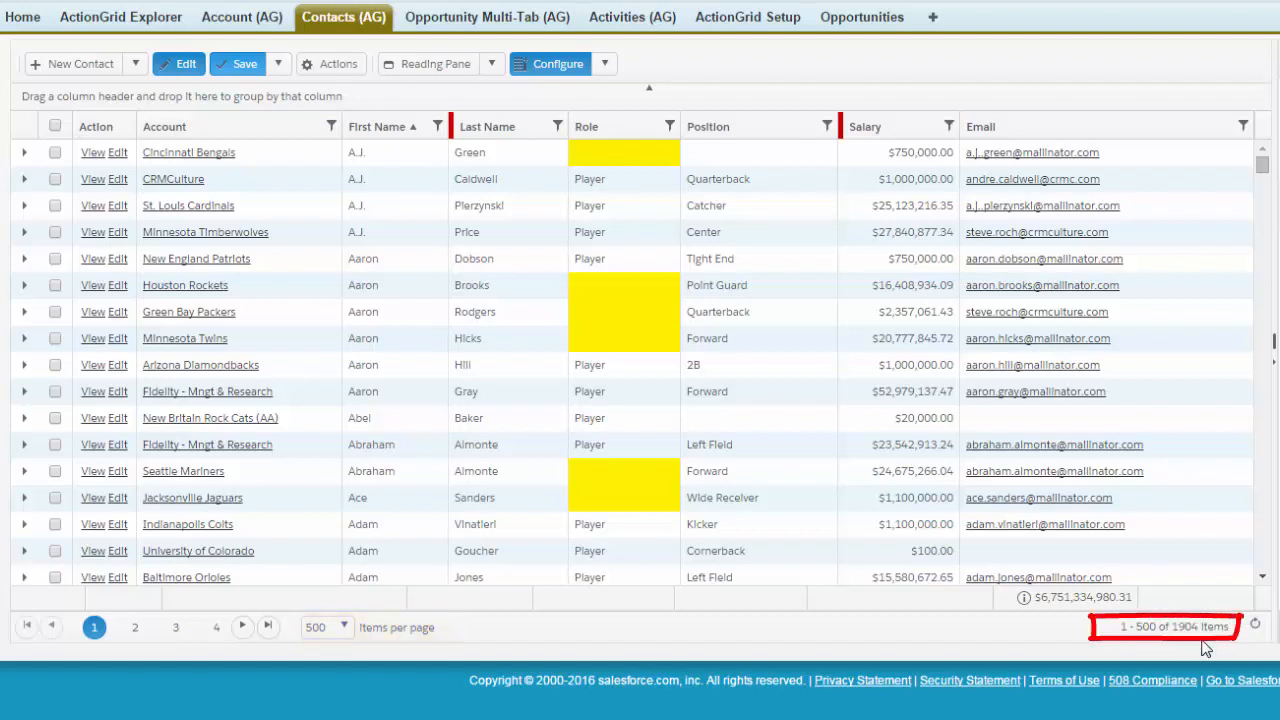
pyautogui.moveTo(408, 264)
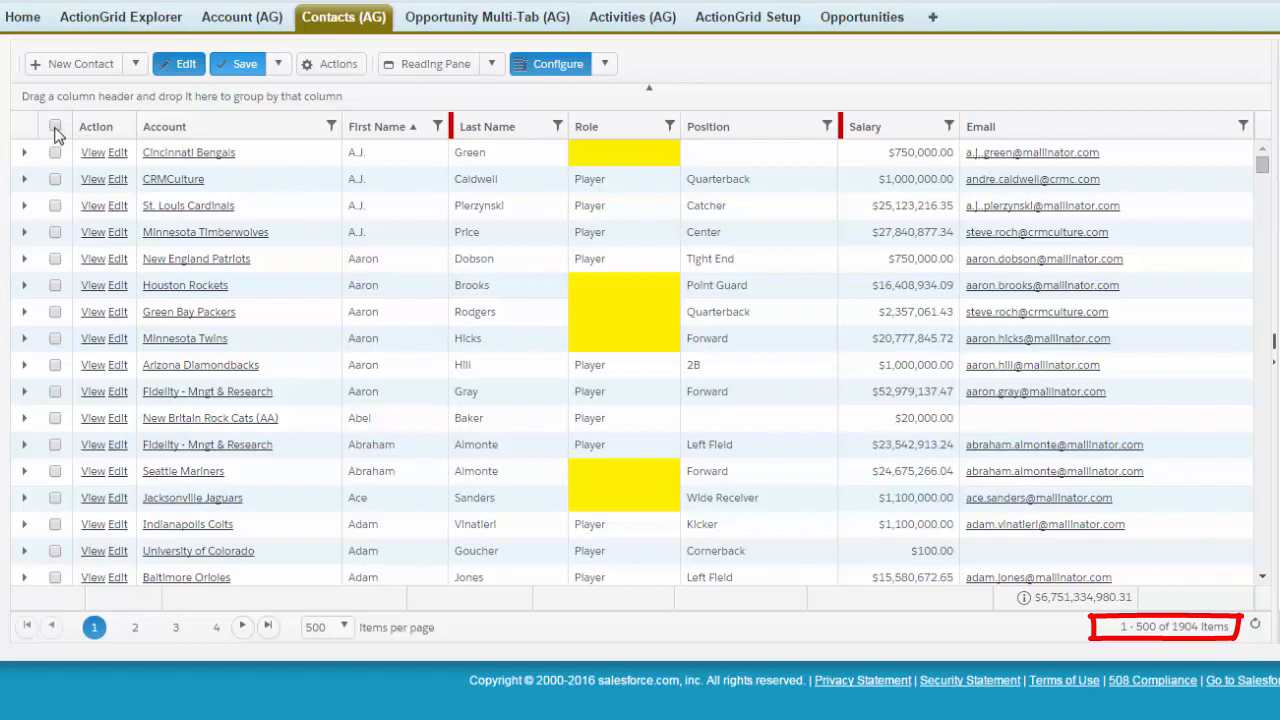
pyautogui.click(56, 126)
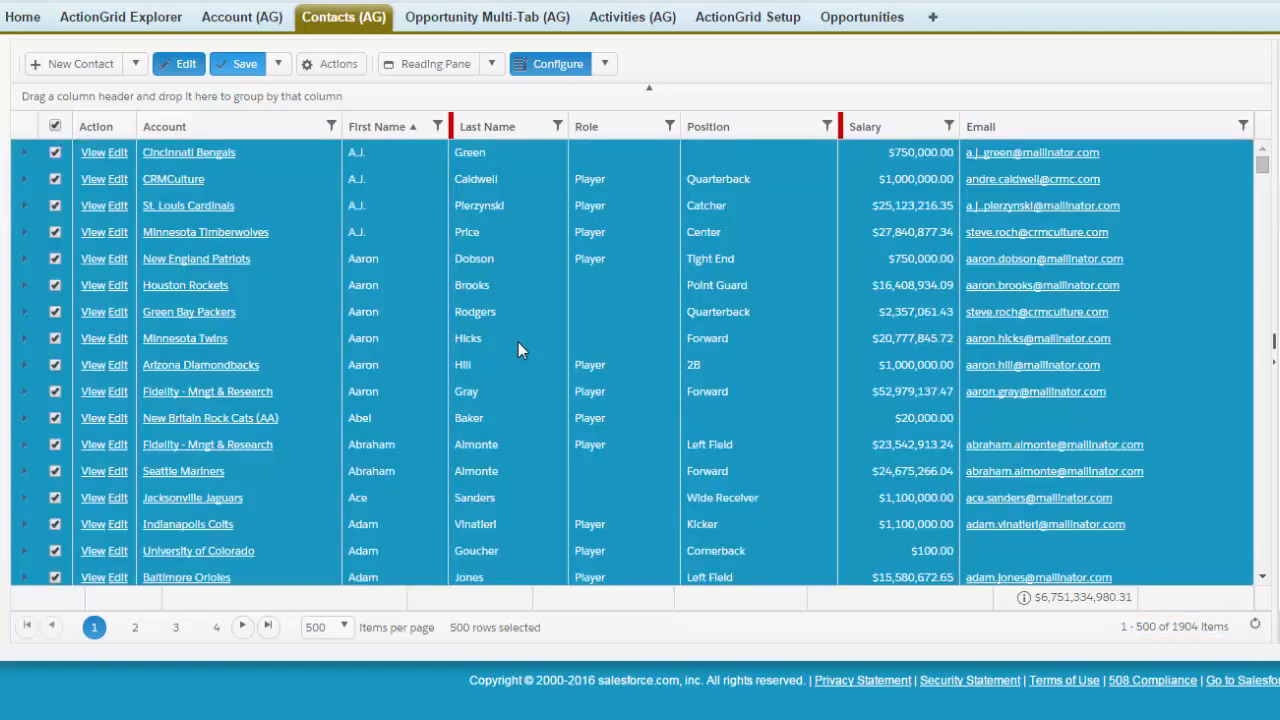
pyautogui.moveTo(576, 364)
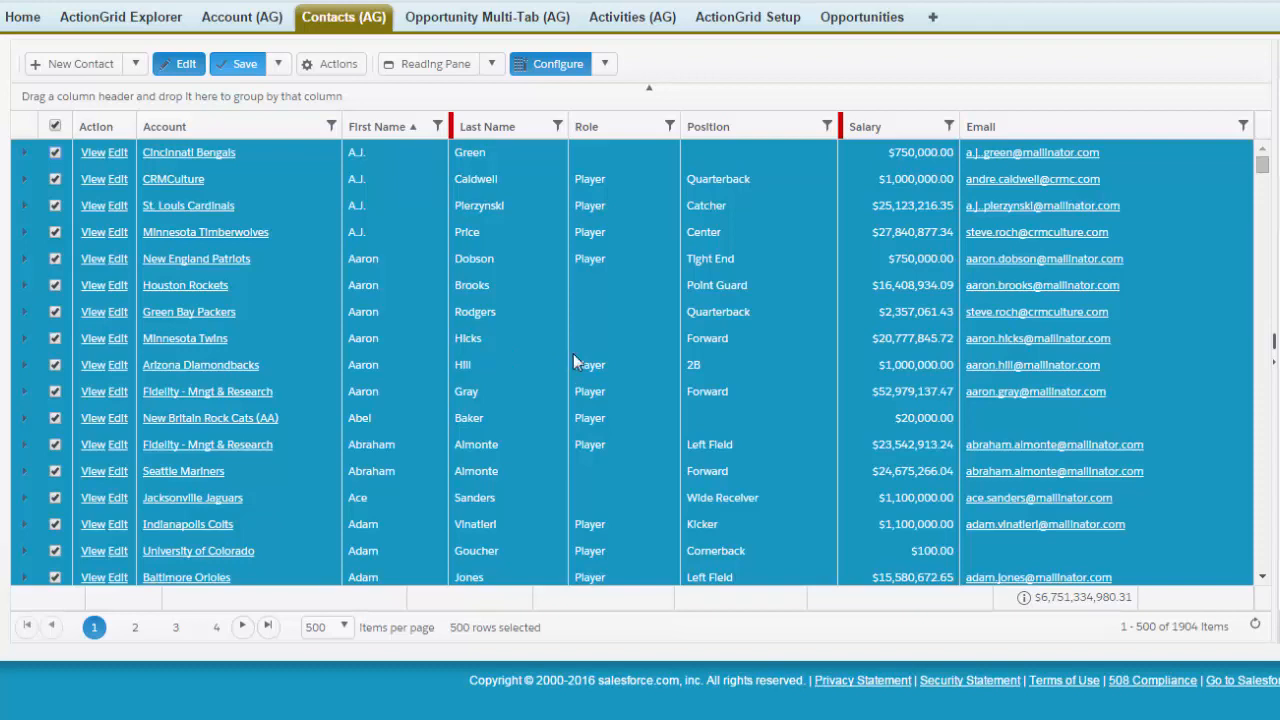
# - Start a Mass Update on Selected Results, continuing past the Mixed Record Types warning
pyautogui.click(332, 62)
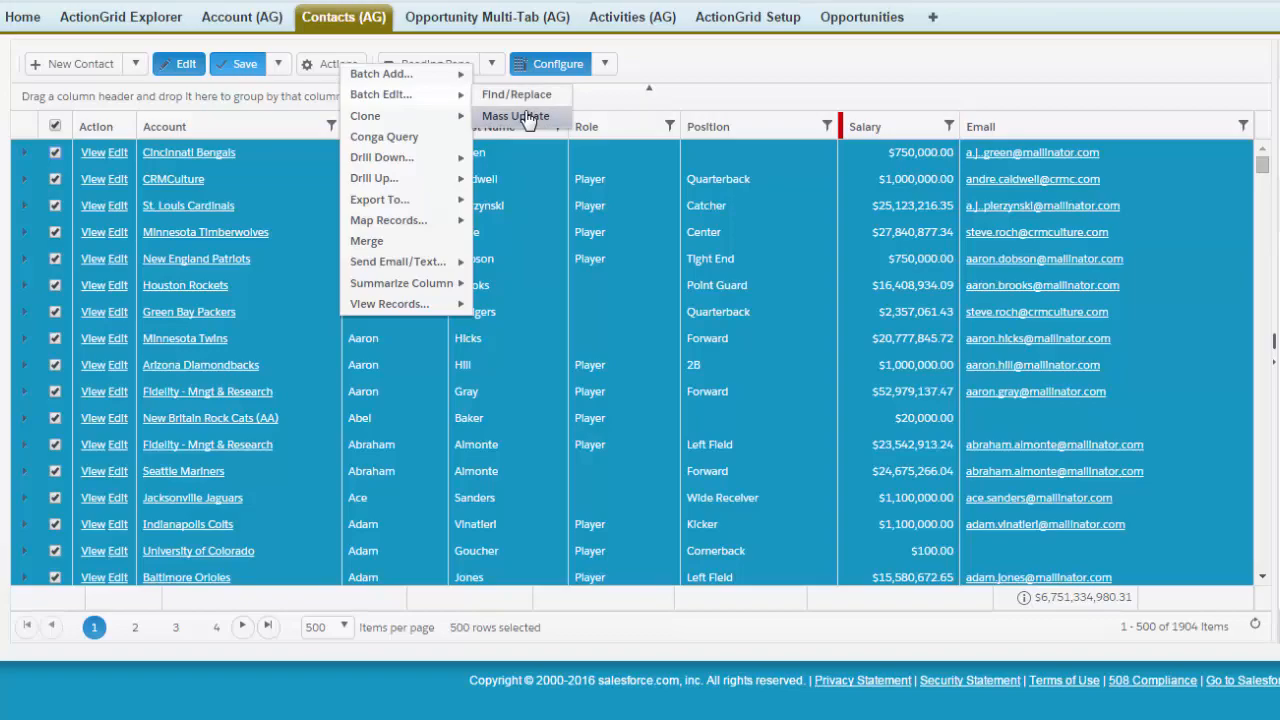
pyautogui.moveTo(534, 120)
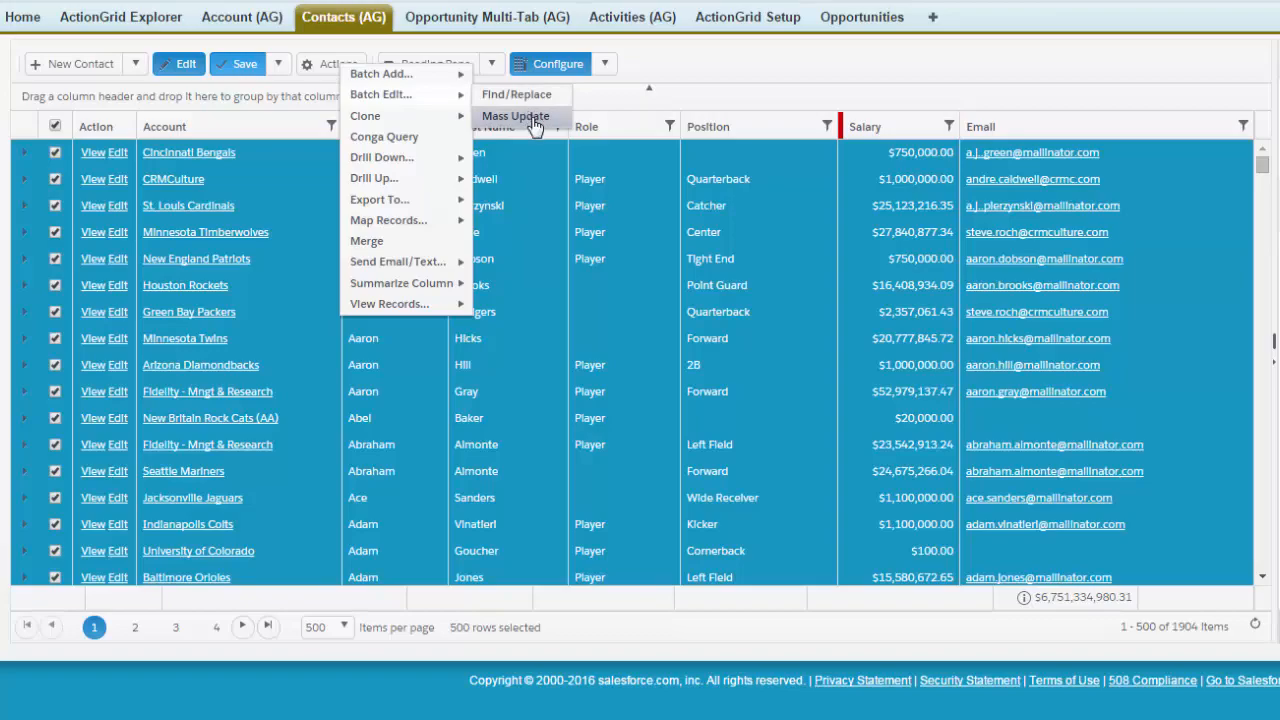
pyautogui.click(516, 116)
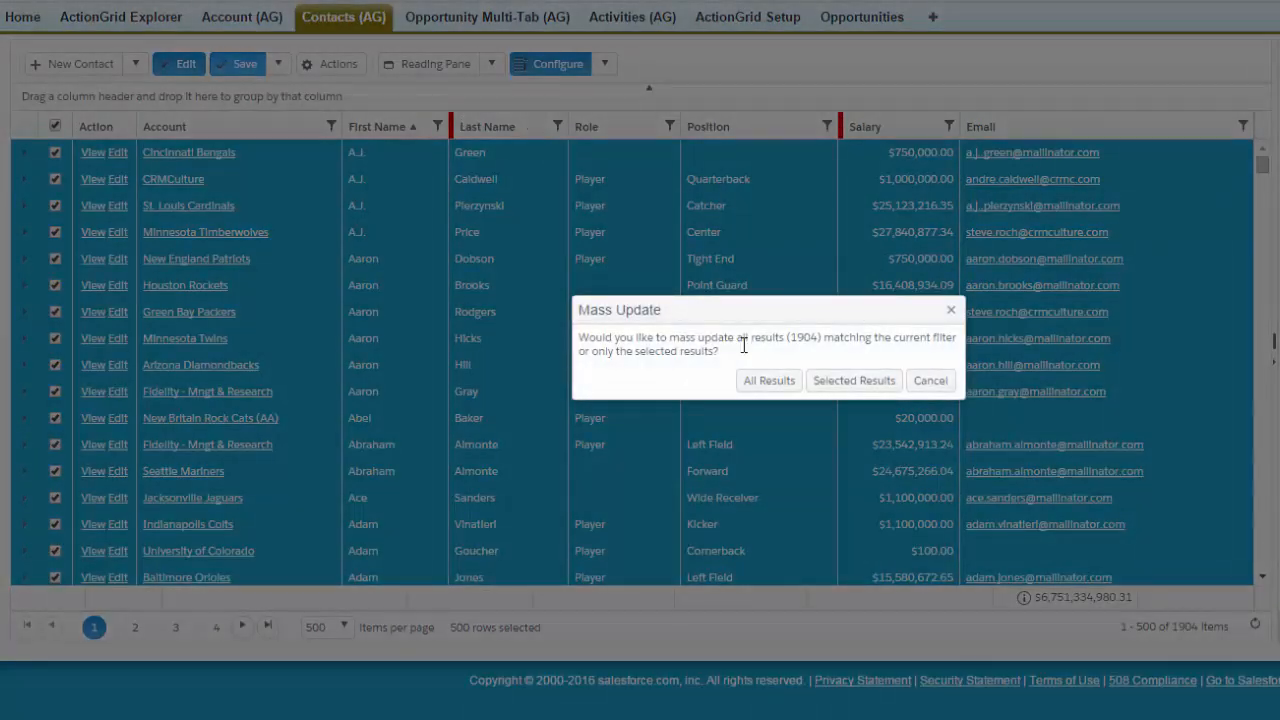
pyautogui.moveTo(736, 378)
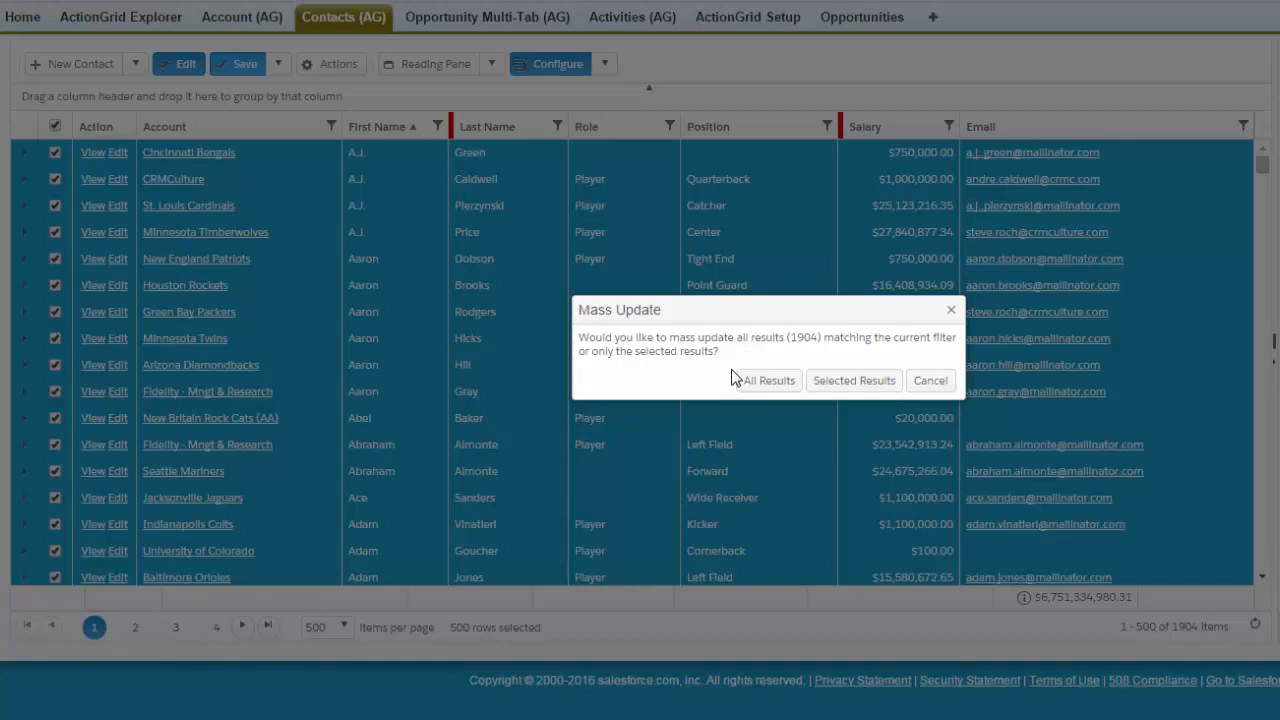
pyautogui.moveTo(1196, 670)
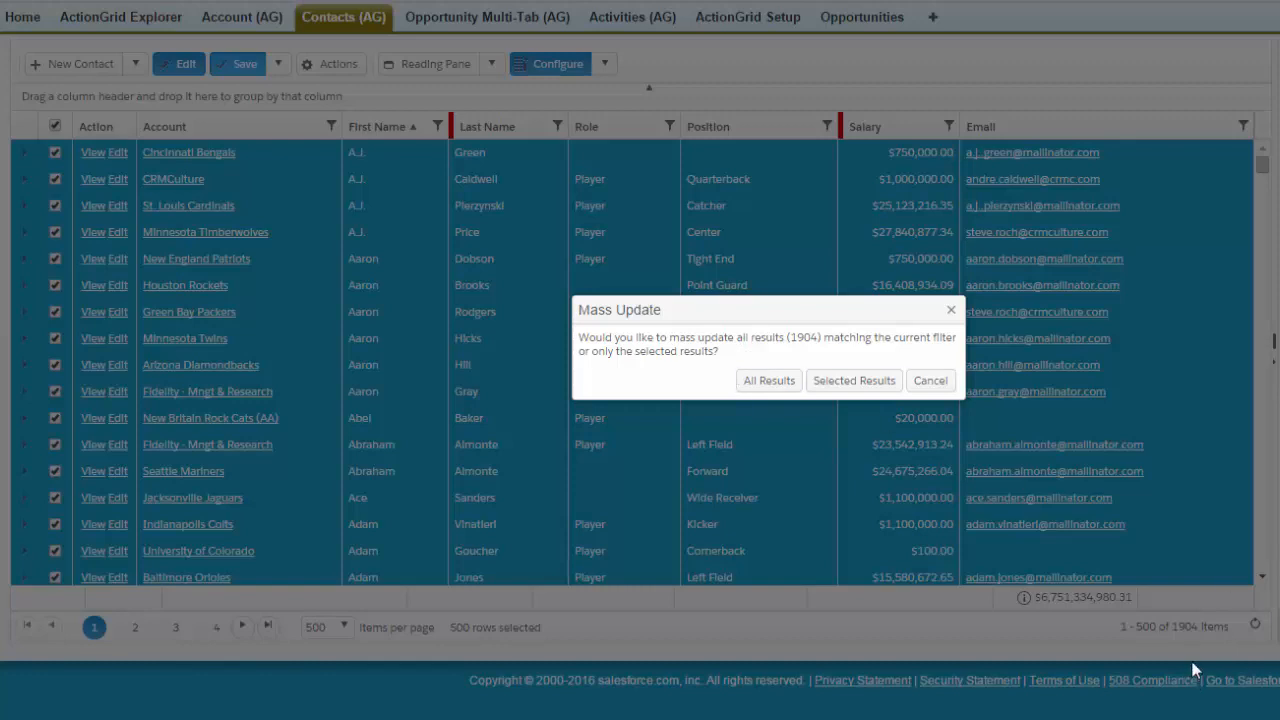
pyautogui.moveTo(930, 504)
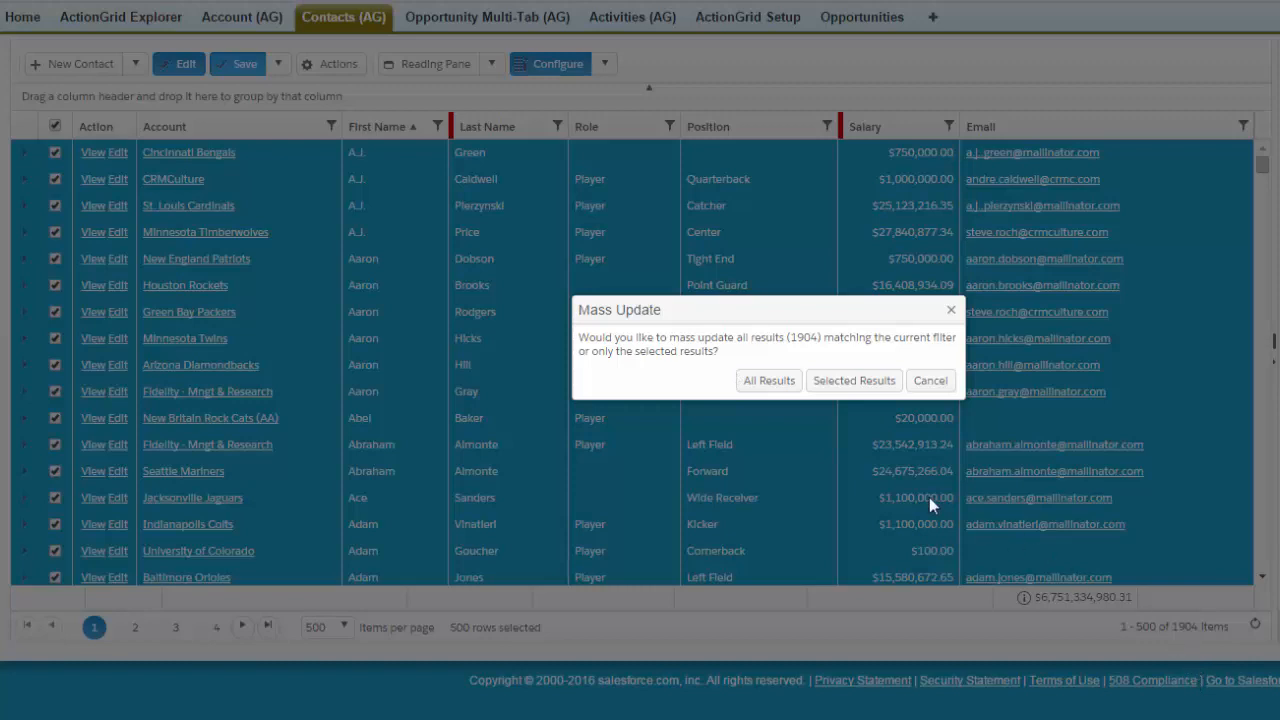
pyautogui.click(768, 380)
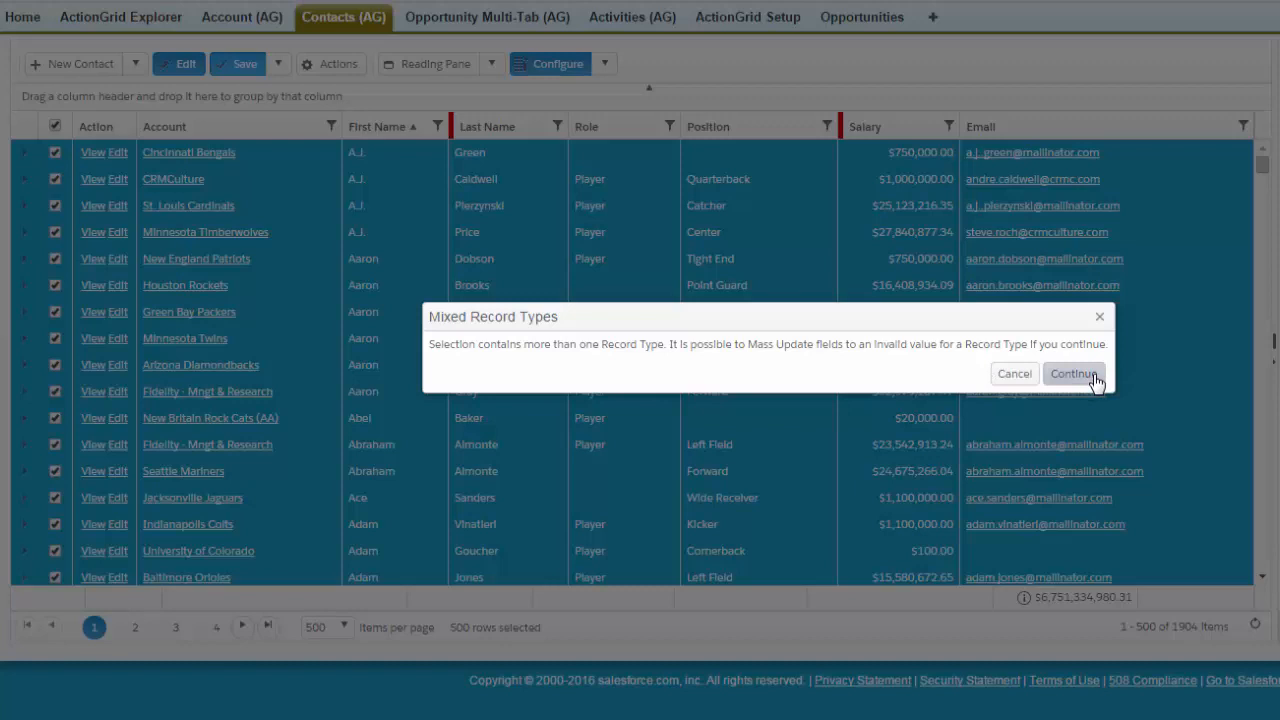
pyautogui.click(1072, 374)
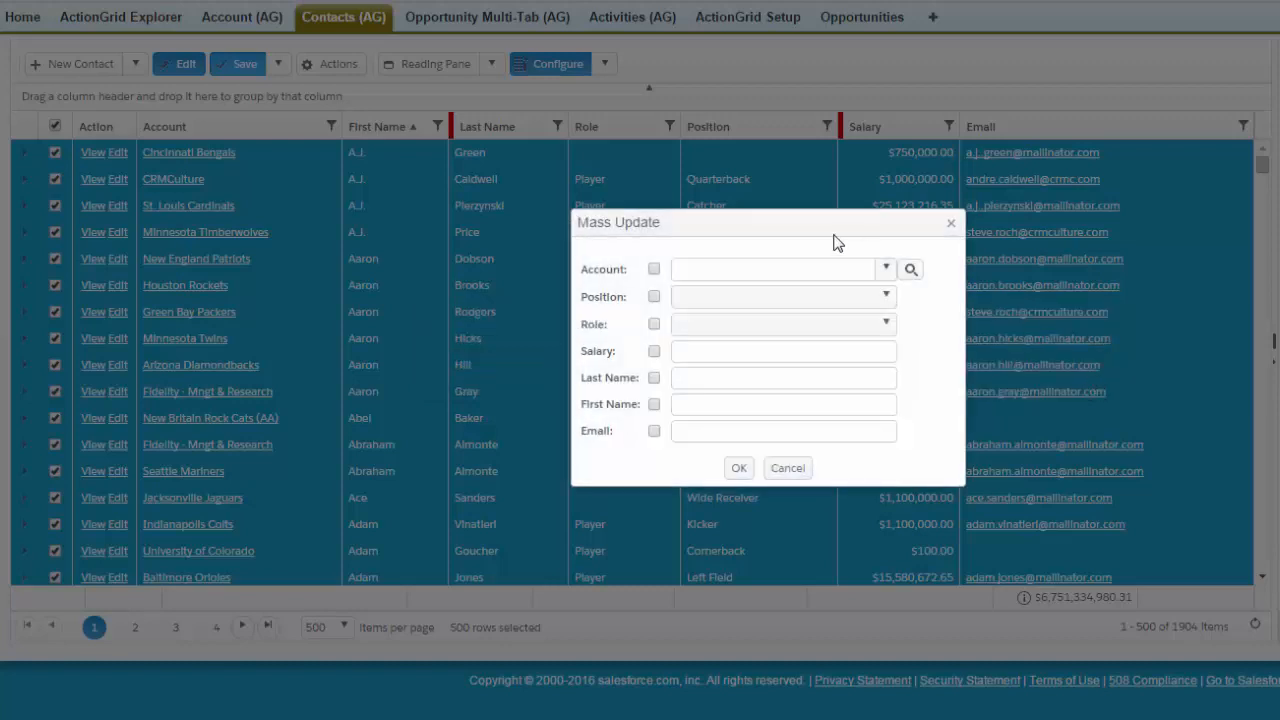
pyautogui.moveTo(364, 218)
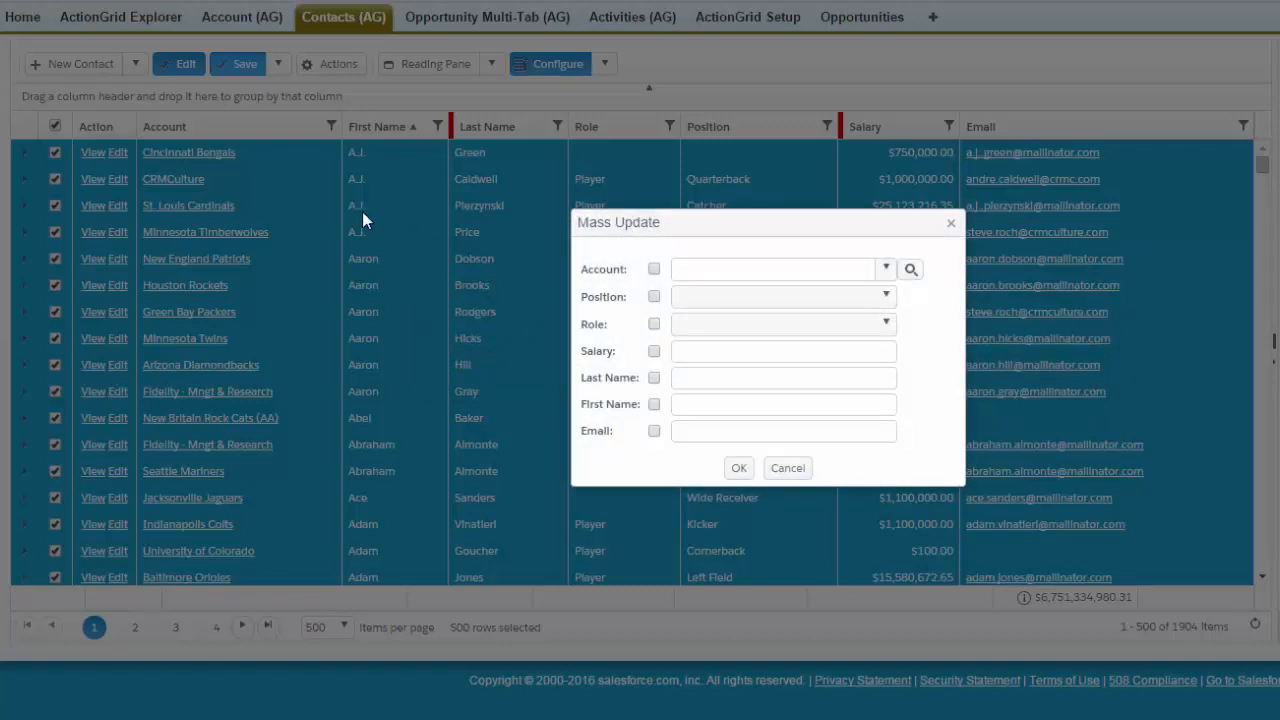
pyautogui.moveTo(1044, 136)
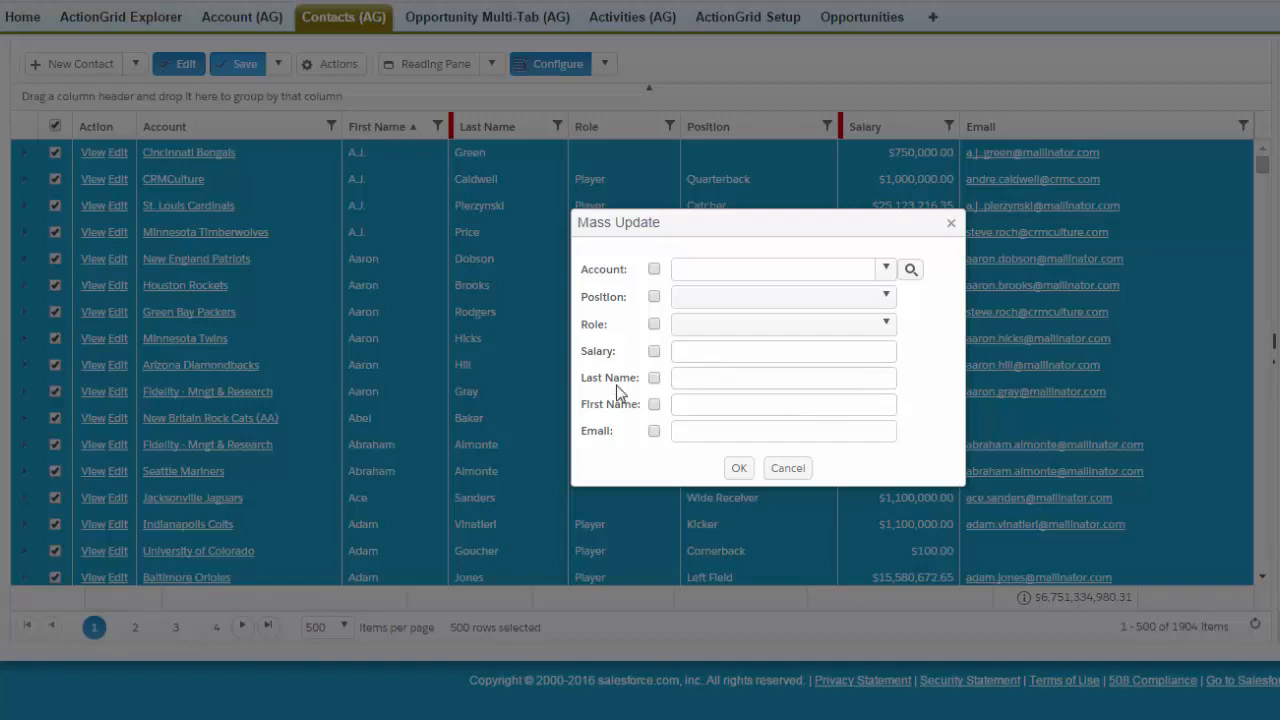
pyautogui.moveTo(696, 304)
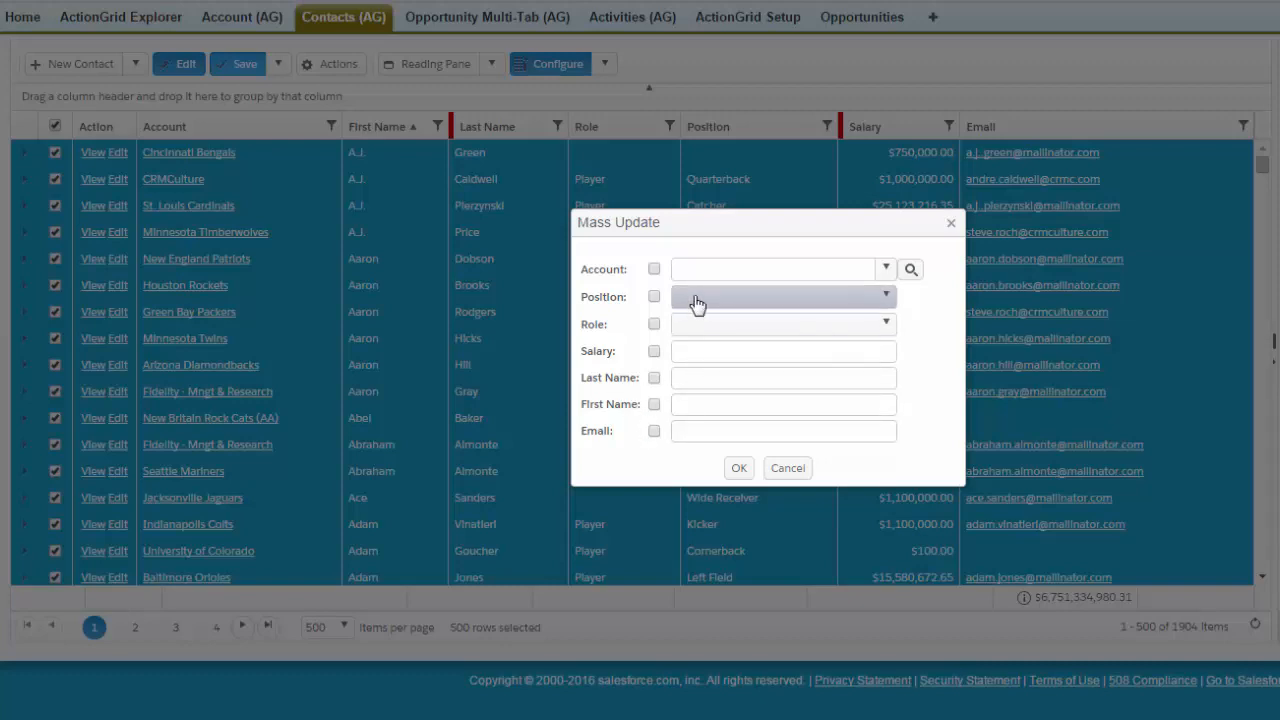
# - Choose Player as the new Role and launch the mass update for the 500 contacts
pyautogui.click(884, 296)
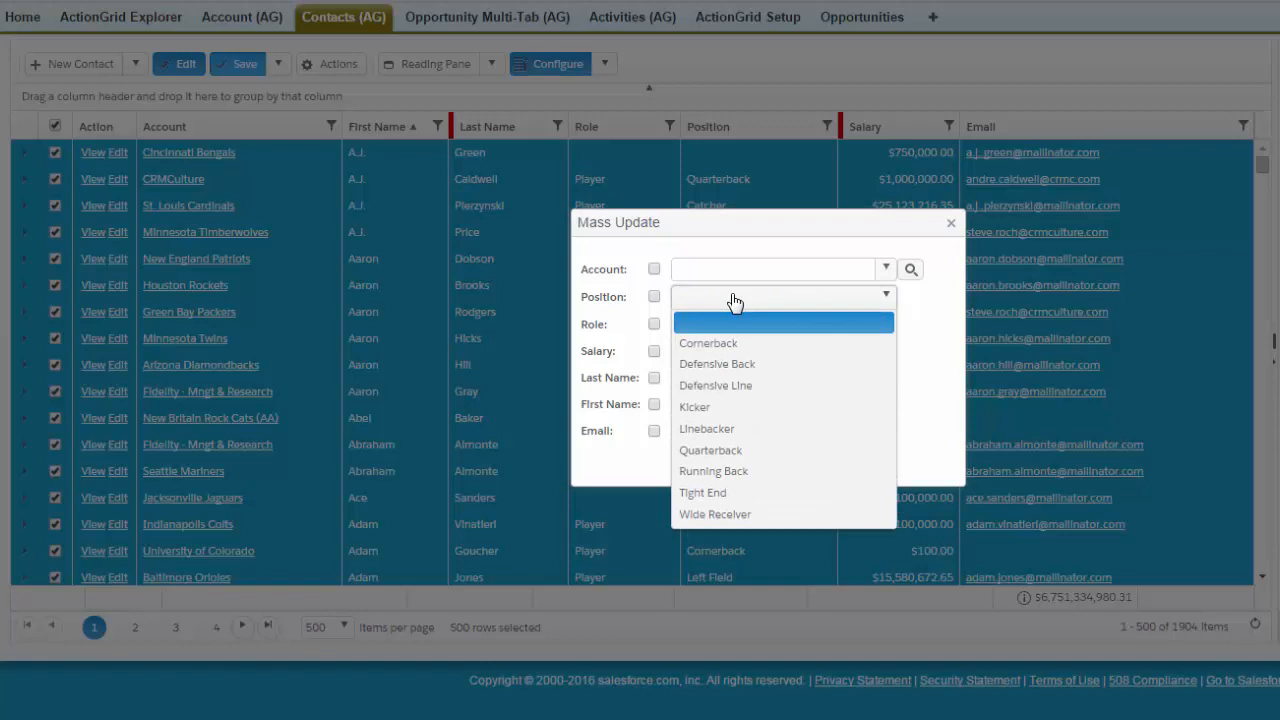
pyautogui.click(784, 324)
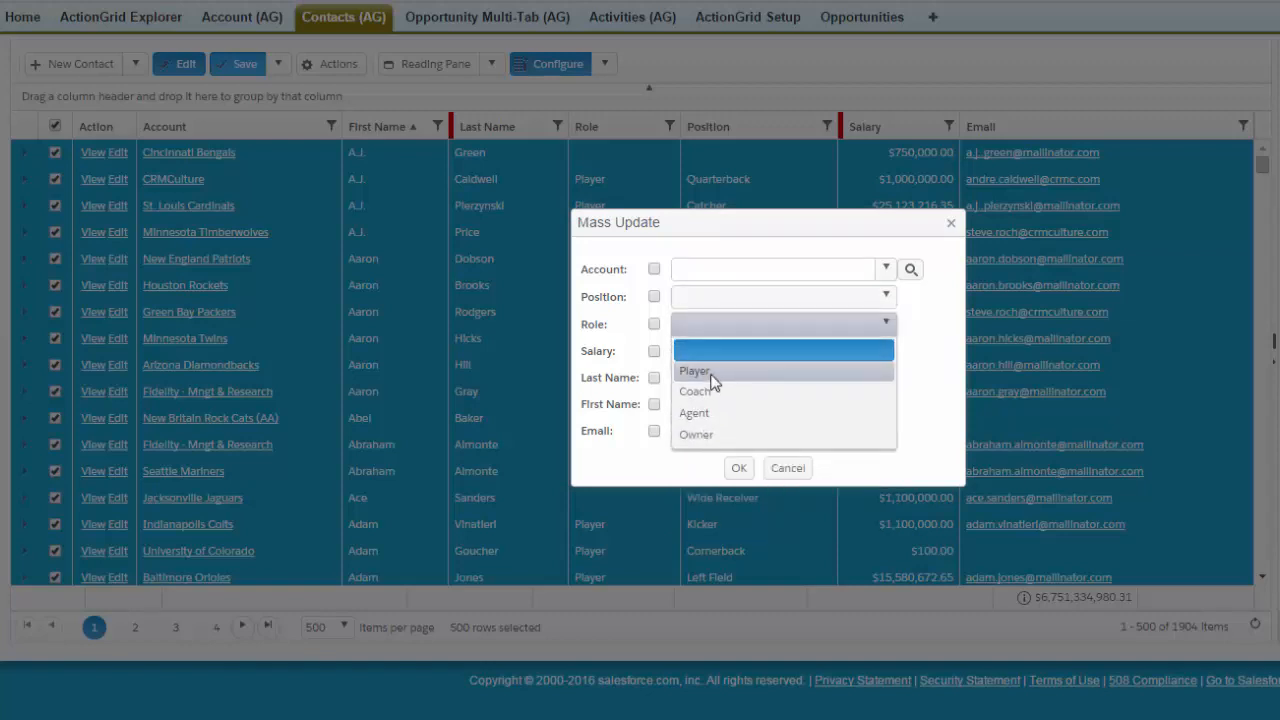
pyautogui.click(694, 370)
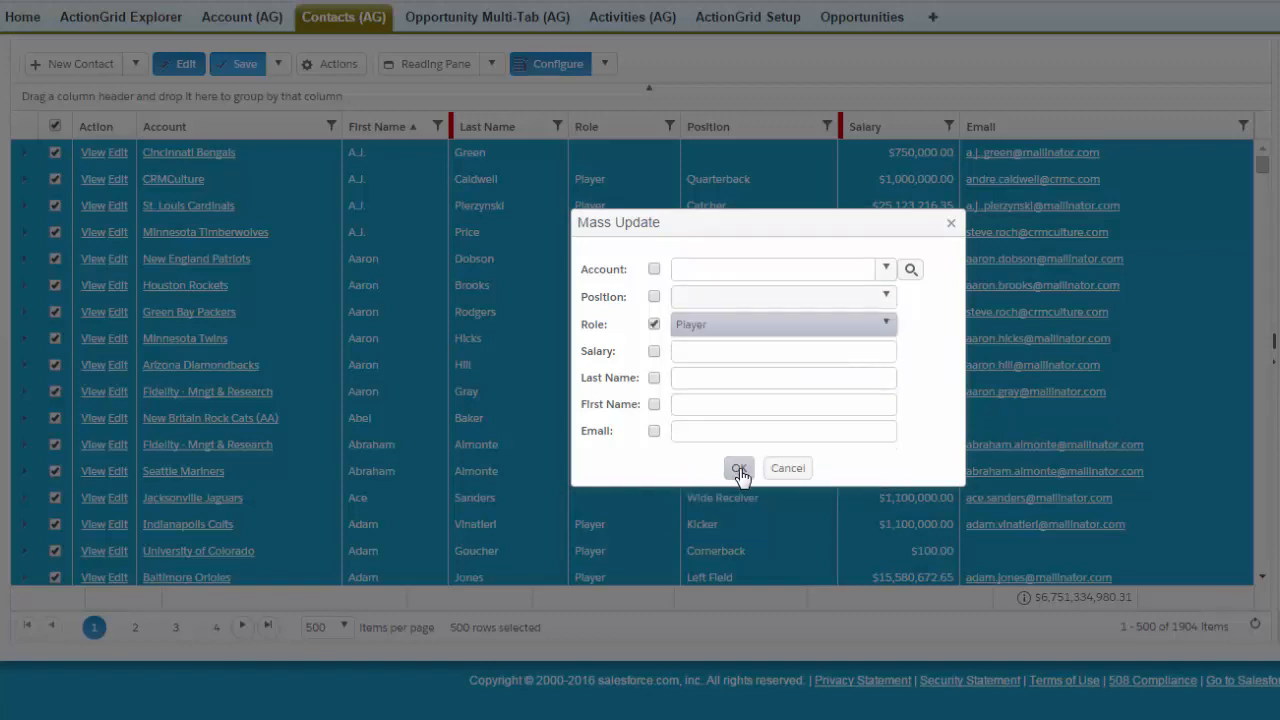
pyautogui.click(740, 468)
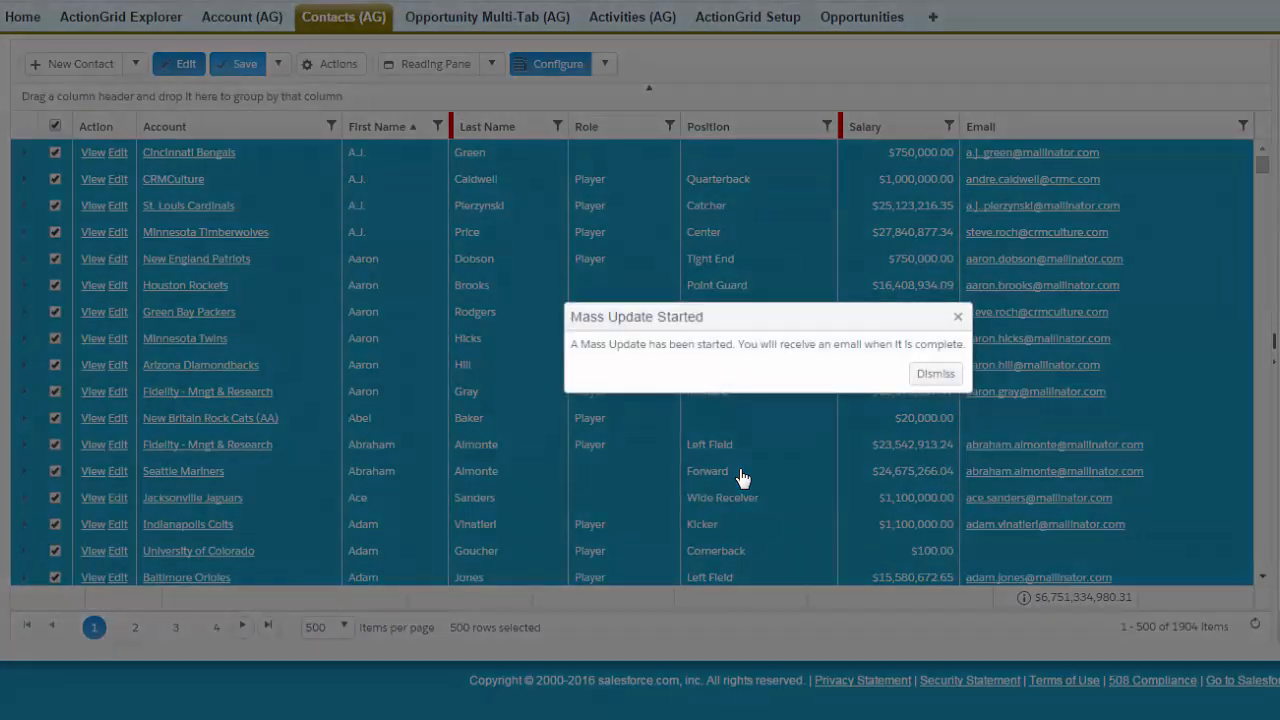
pyautogui.moveTo(624, 370)
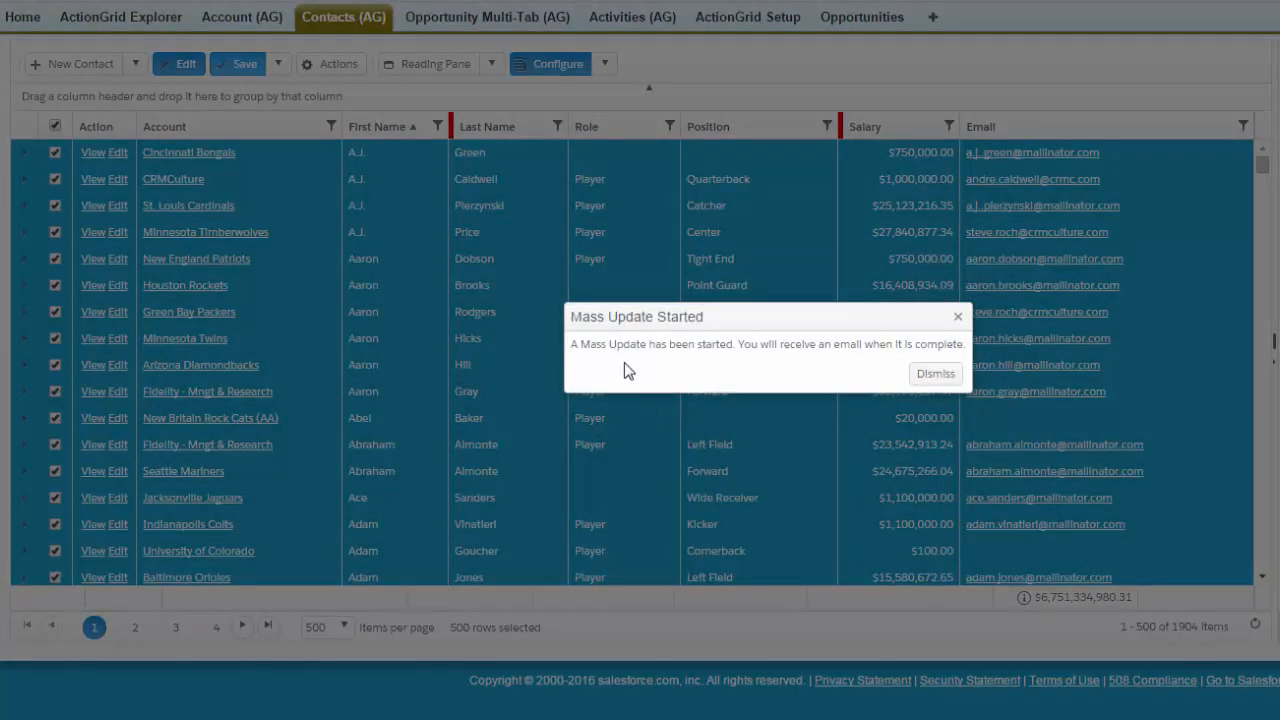
pyautogui.moveTo(796, 380)
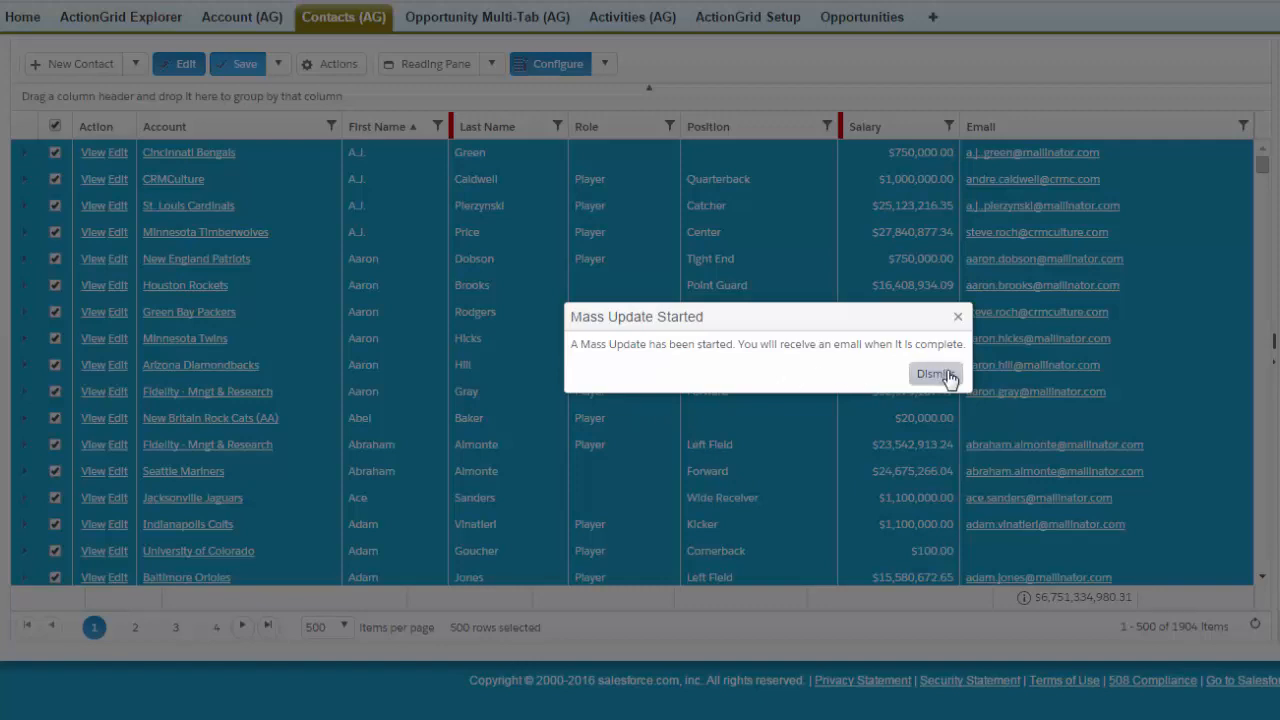
# - Dismiss the Mass Update Started notice before checking the completion email in Outlook
pyautogui.click(936, 374)
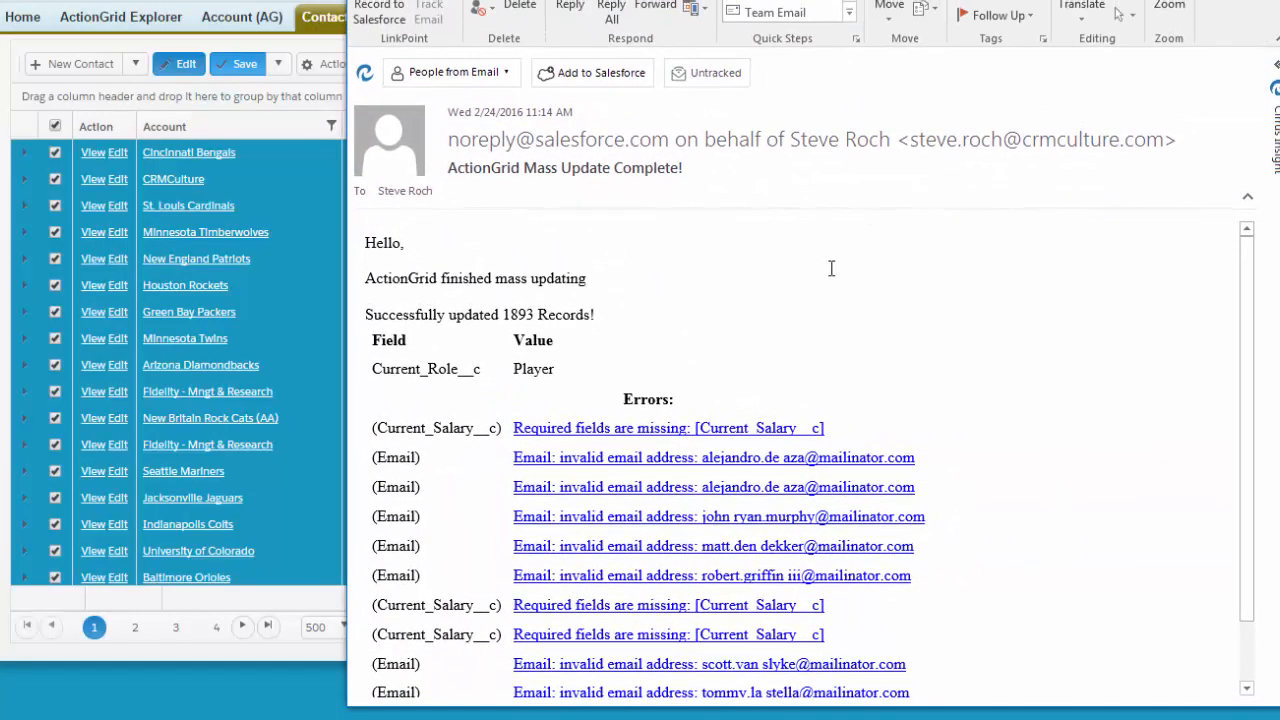
pyautogui.moveTo(620, 370)
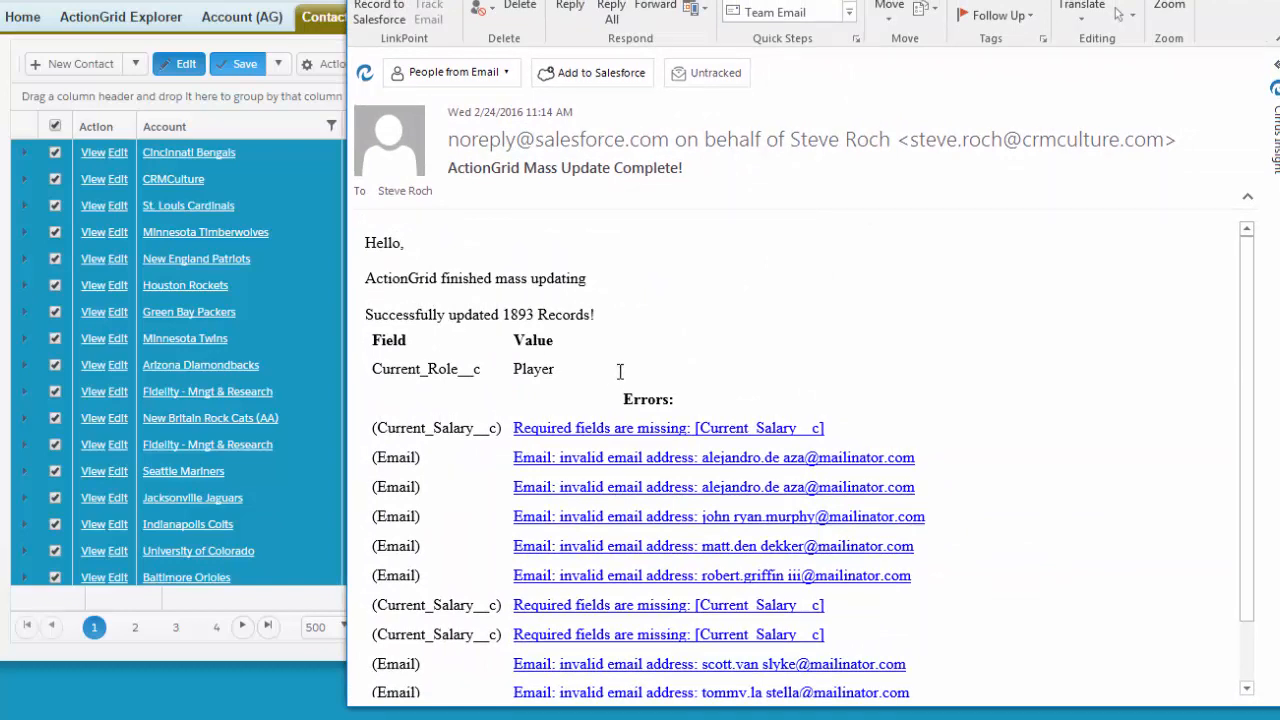
pyautogui.moveTo(768, 378)
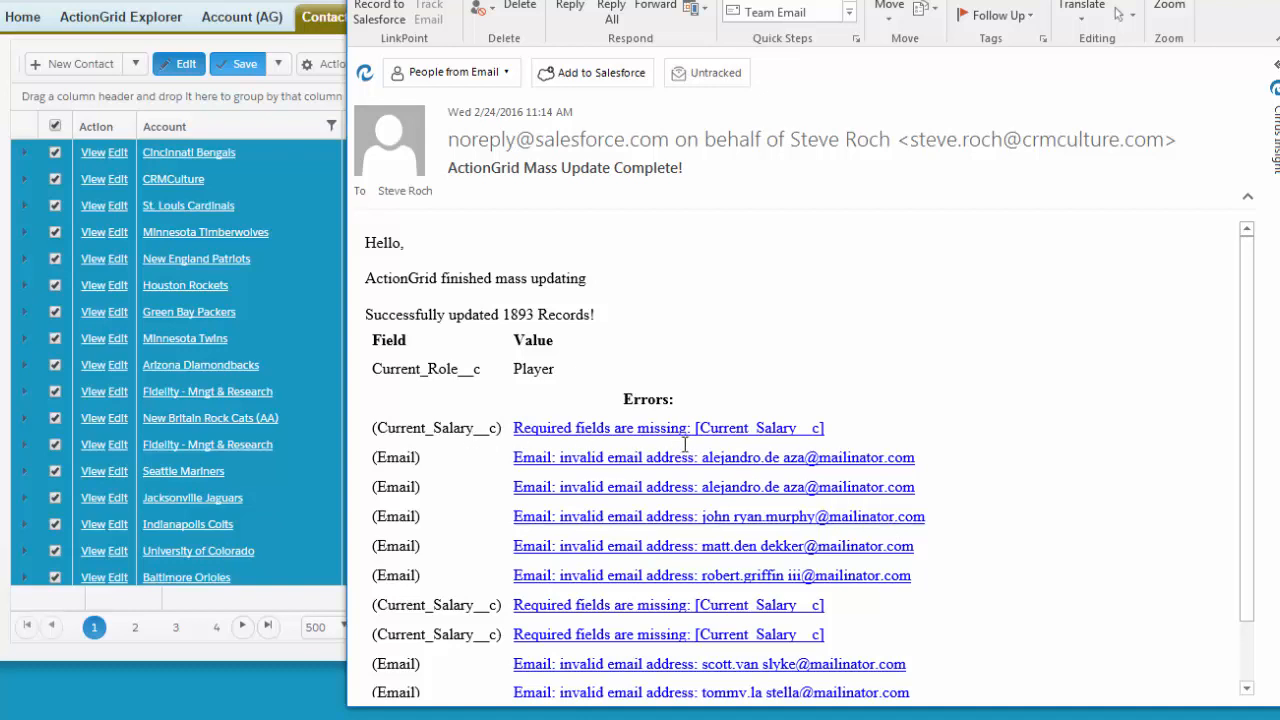
pyautogui.moveTo(784, 470)
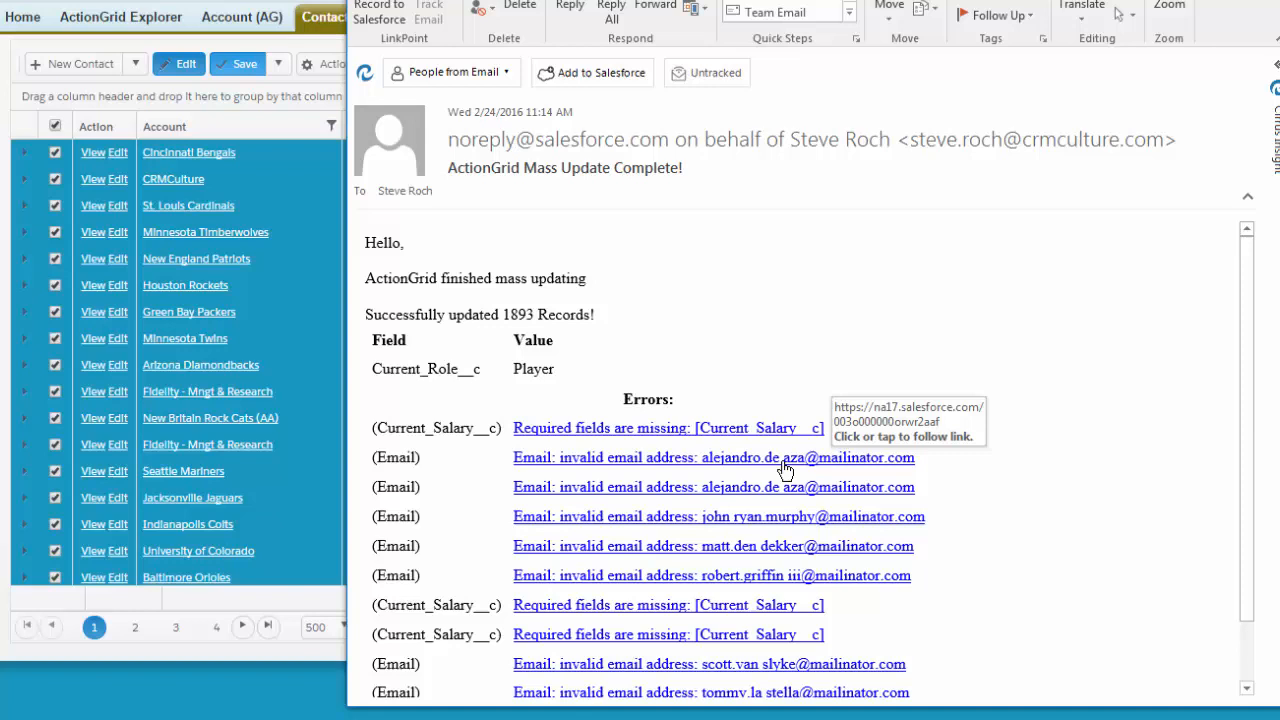
pyautogui.moveTo(780, 504)
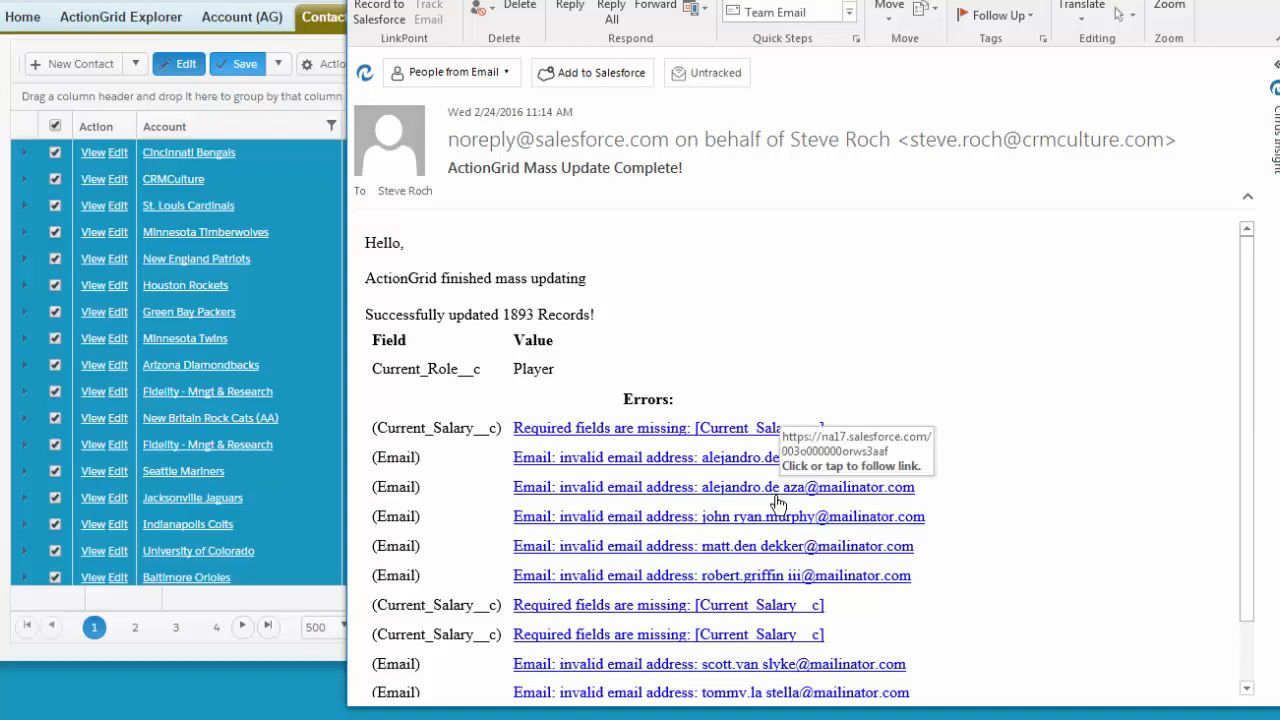
pyautogui.moveTo(780, 504)
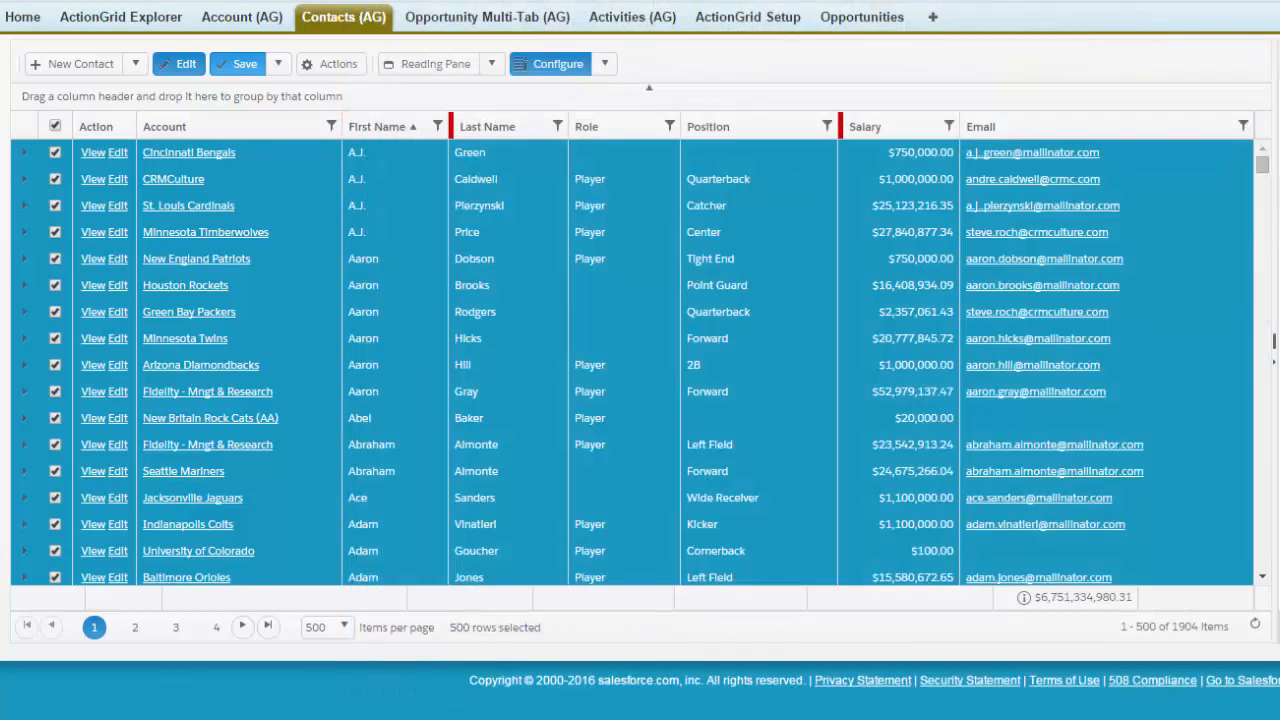
# - In ActionGrid Setup Contact Fields, toggle Mass Update for Account and save it for All Users
pyautogui.click(748, 16)
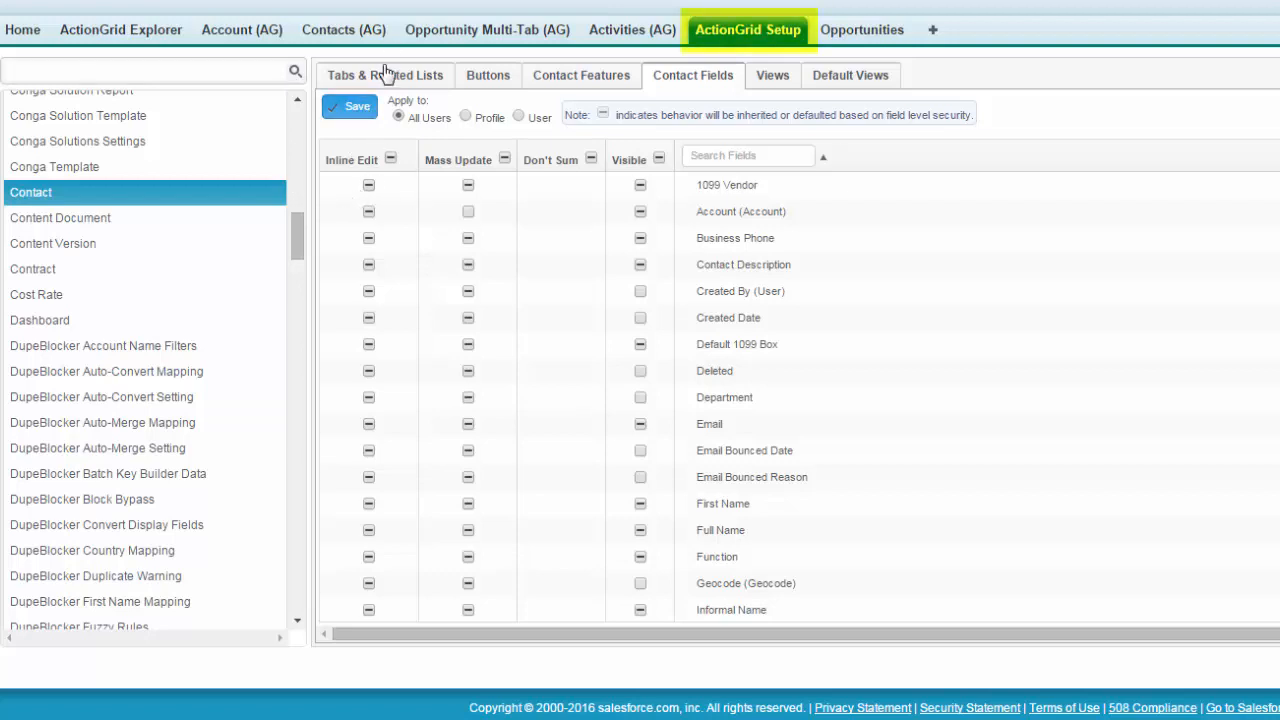
pyautogui.moveTo(284, 234)
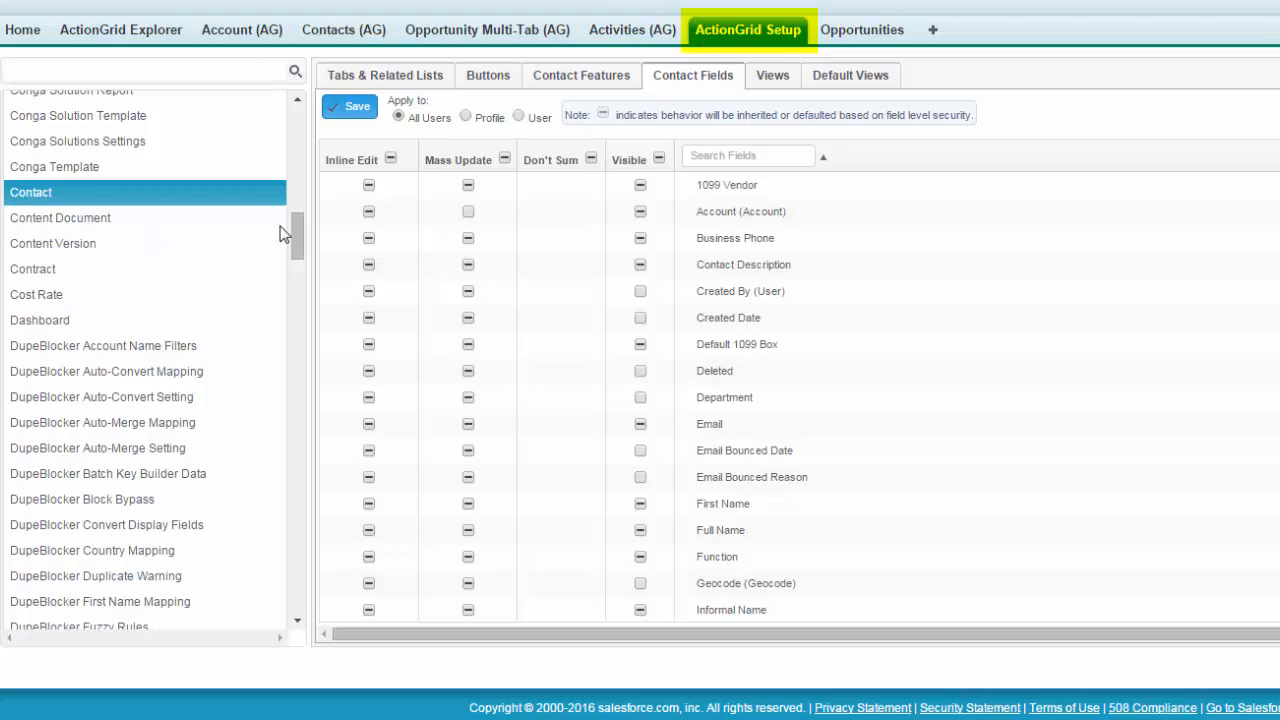
pyautogui.moveTo(356, 276)
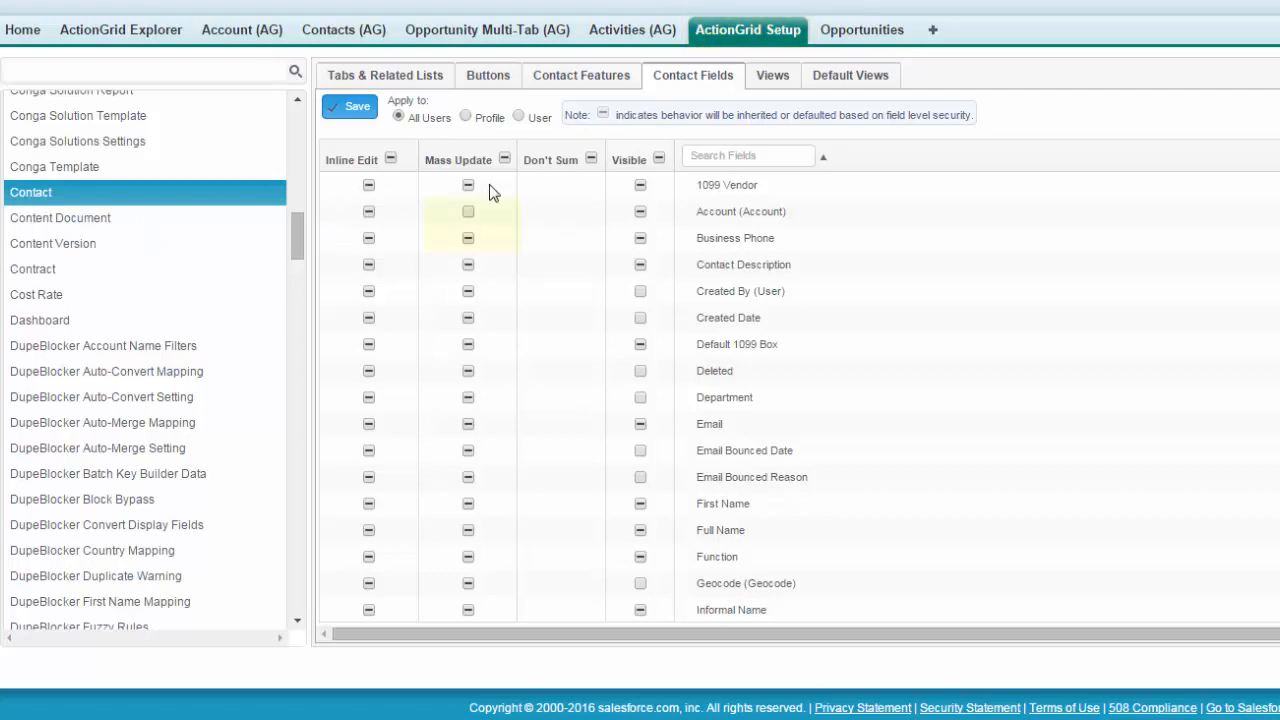
pyautogui.click(348, 106)
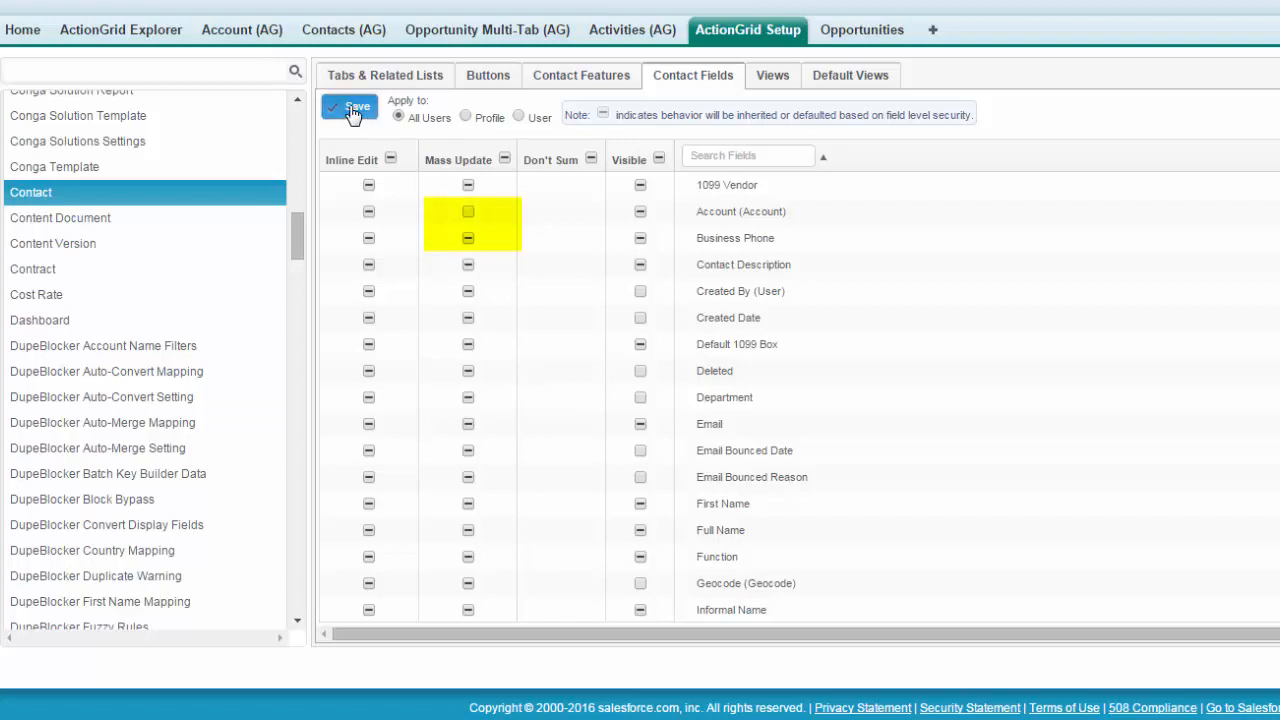
pyautogui.click(468, 212)
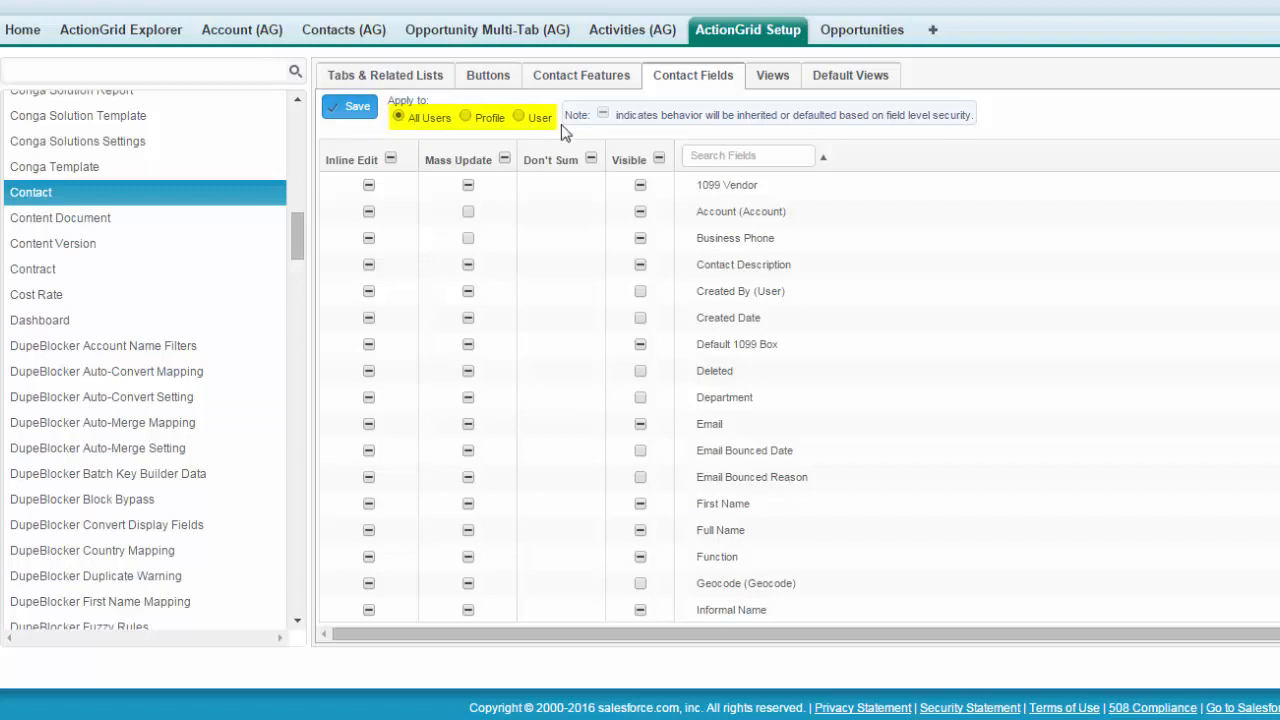
pyautogui.click(348, 106)
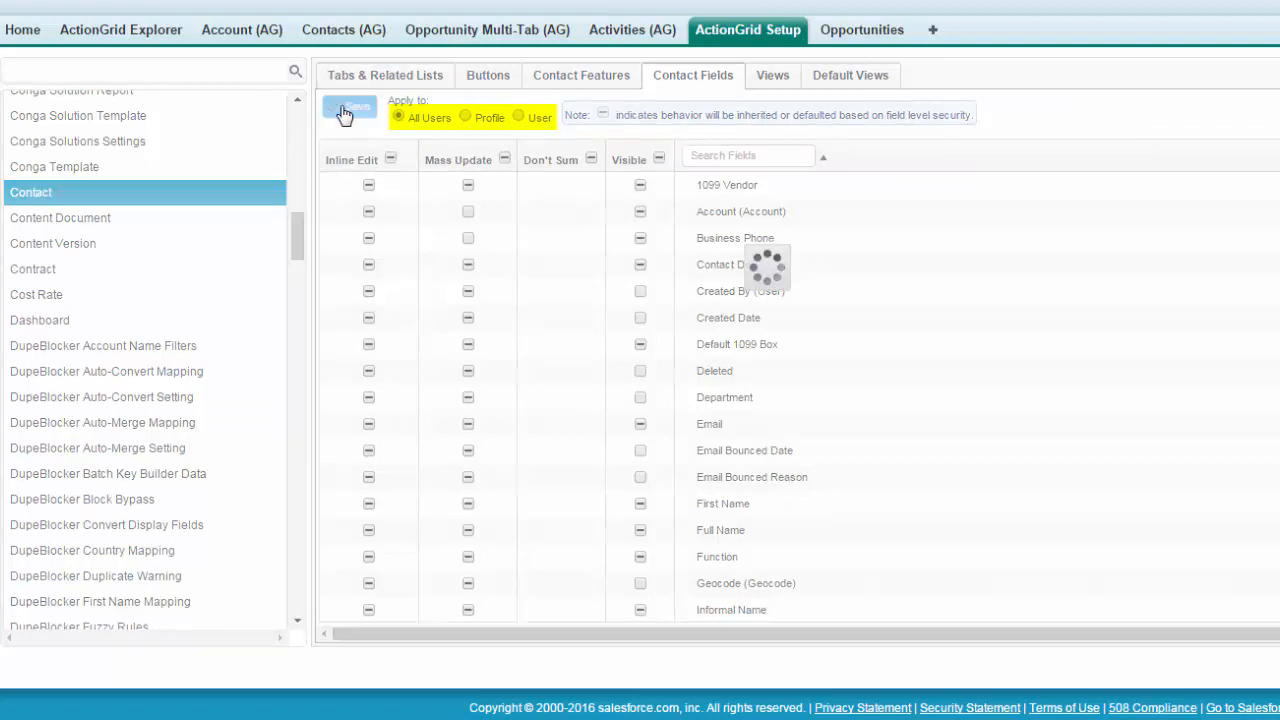
pyautogui.click(348, 108)
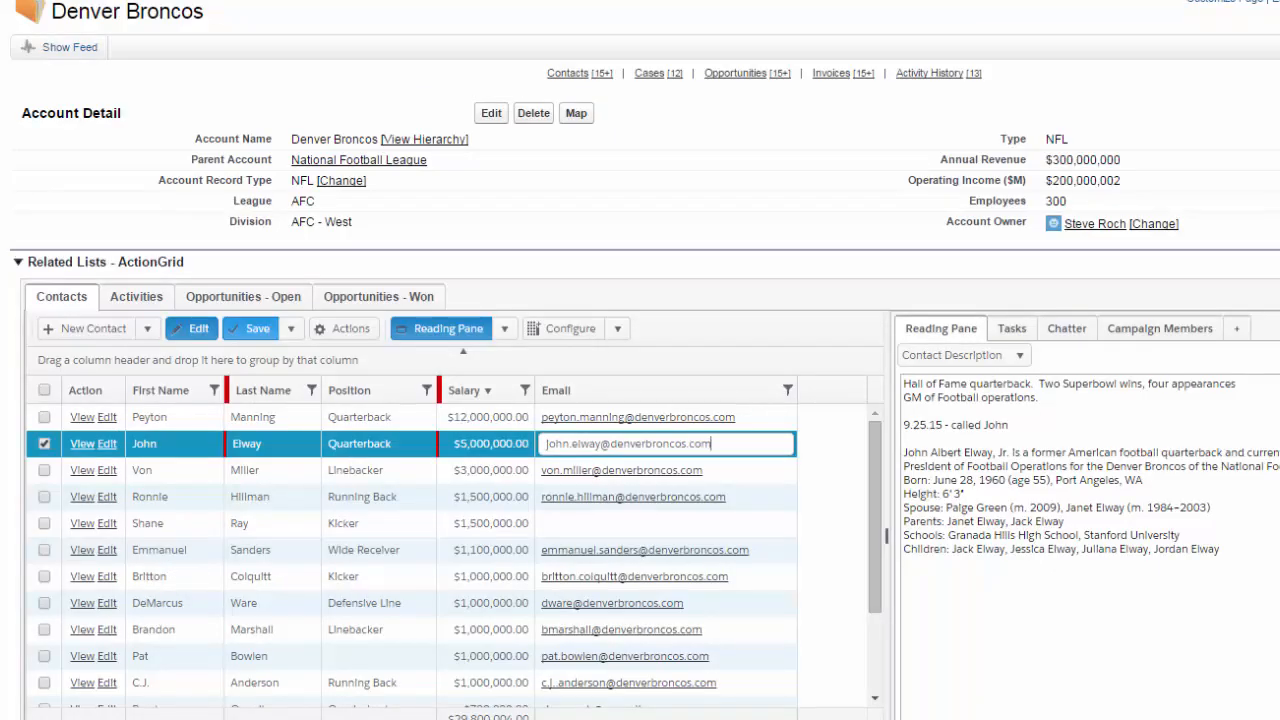
pyautogui.moveTo(758, 428)
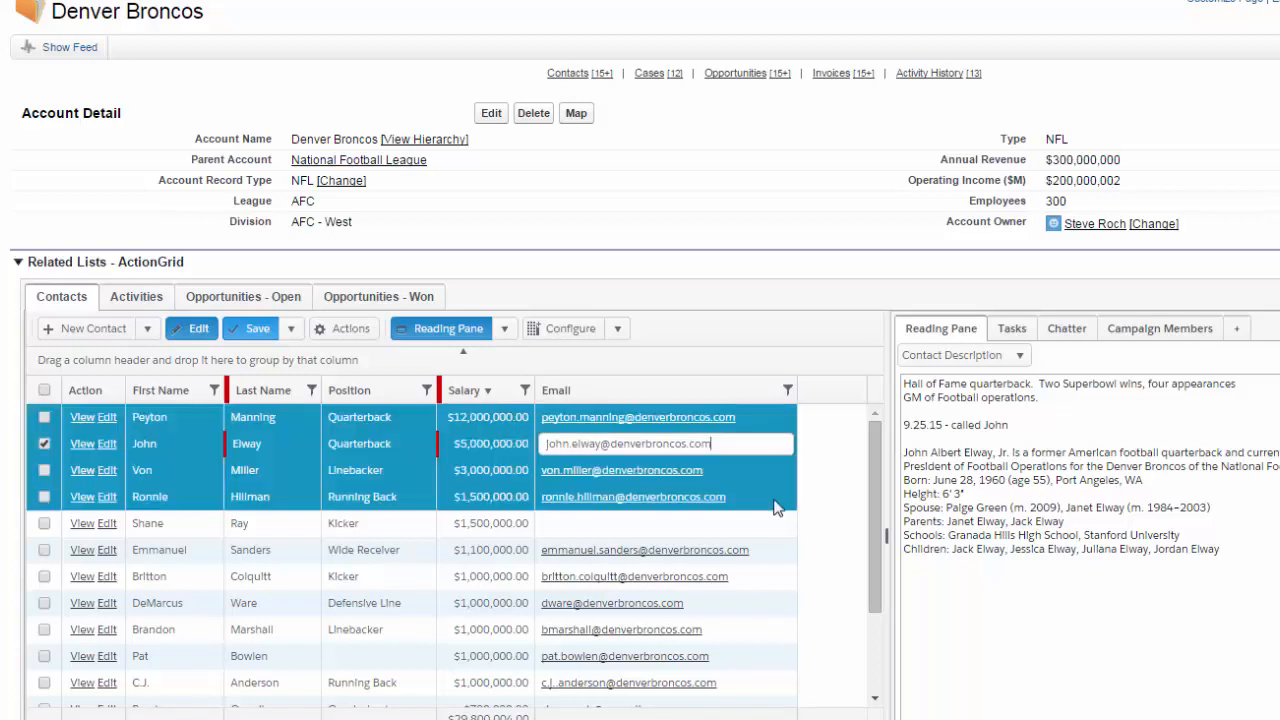
# - Bring up Find/Replace from Actions > Batch Edit for the four checked Denver Broncos contacts
pyautogui.click(344, 328)
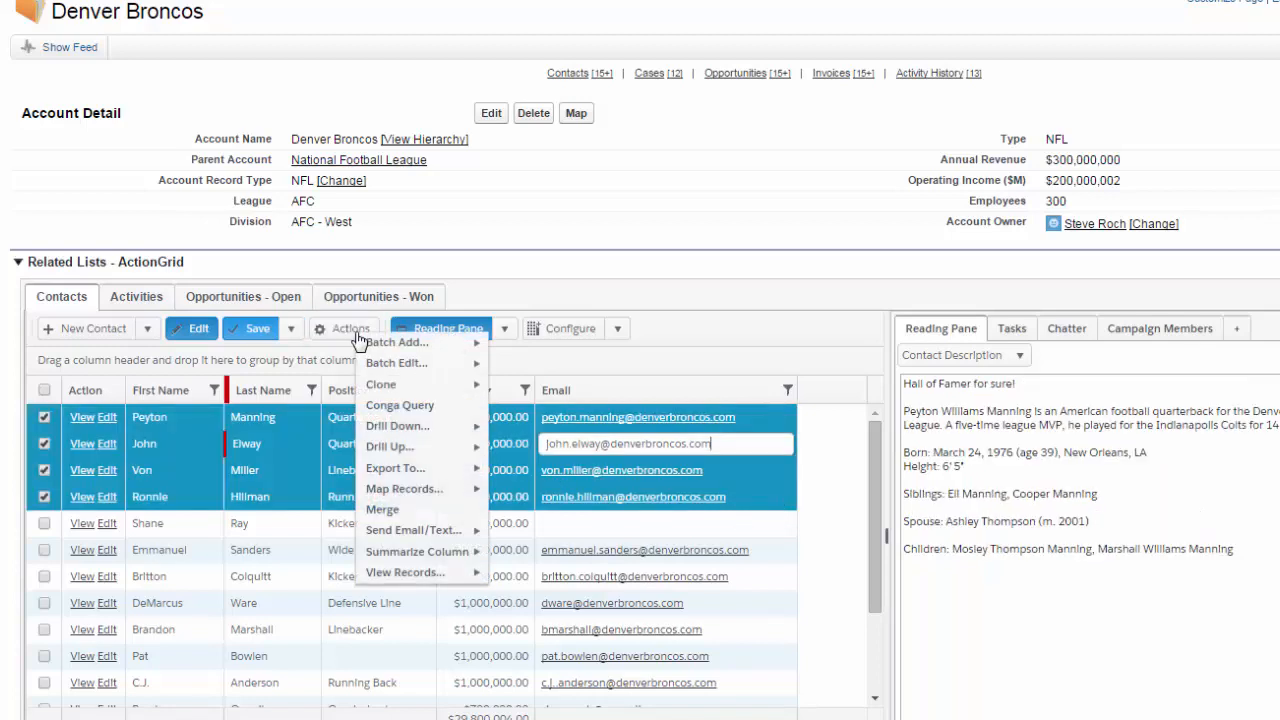
pyautogui.moveTo(396, 362)
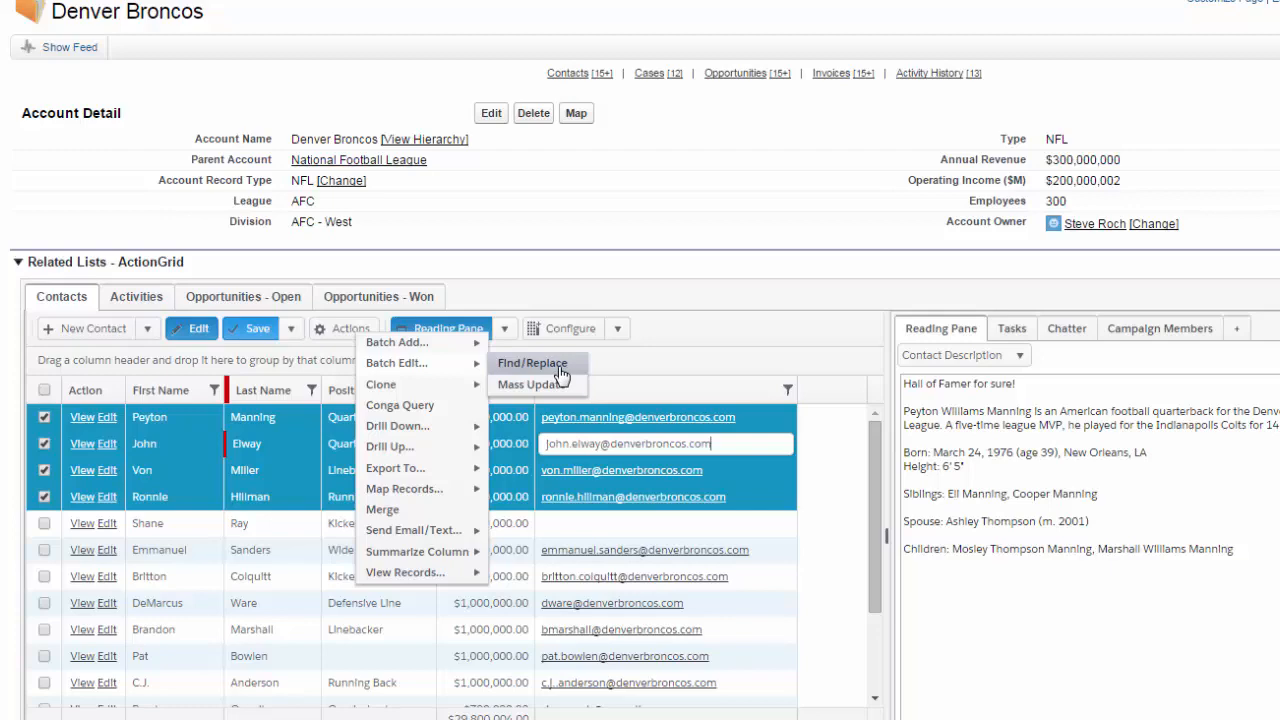
pyautogui.click(532, 364)
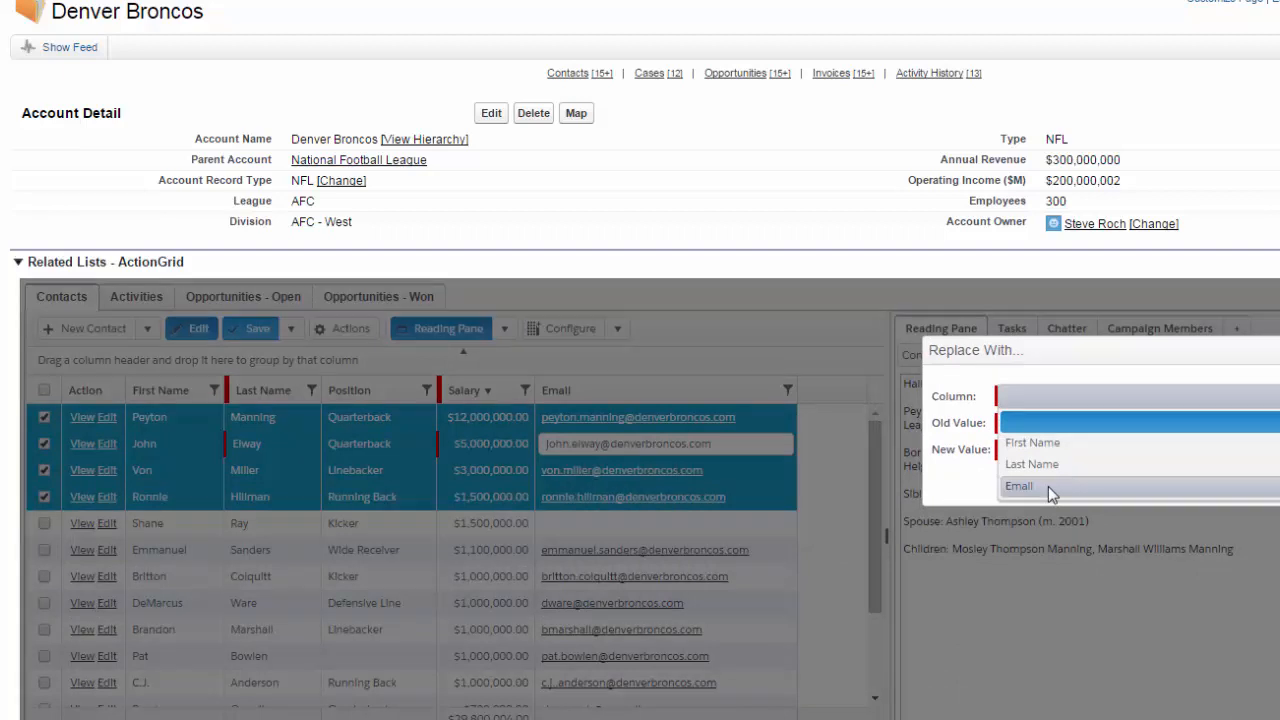
# - Replace denverbroncos with GetActionGrid in the Email column of the selected contacts
pyautogui.click(1020, 486)
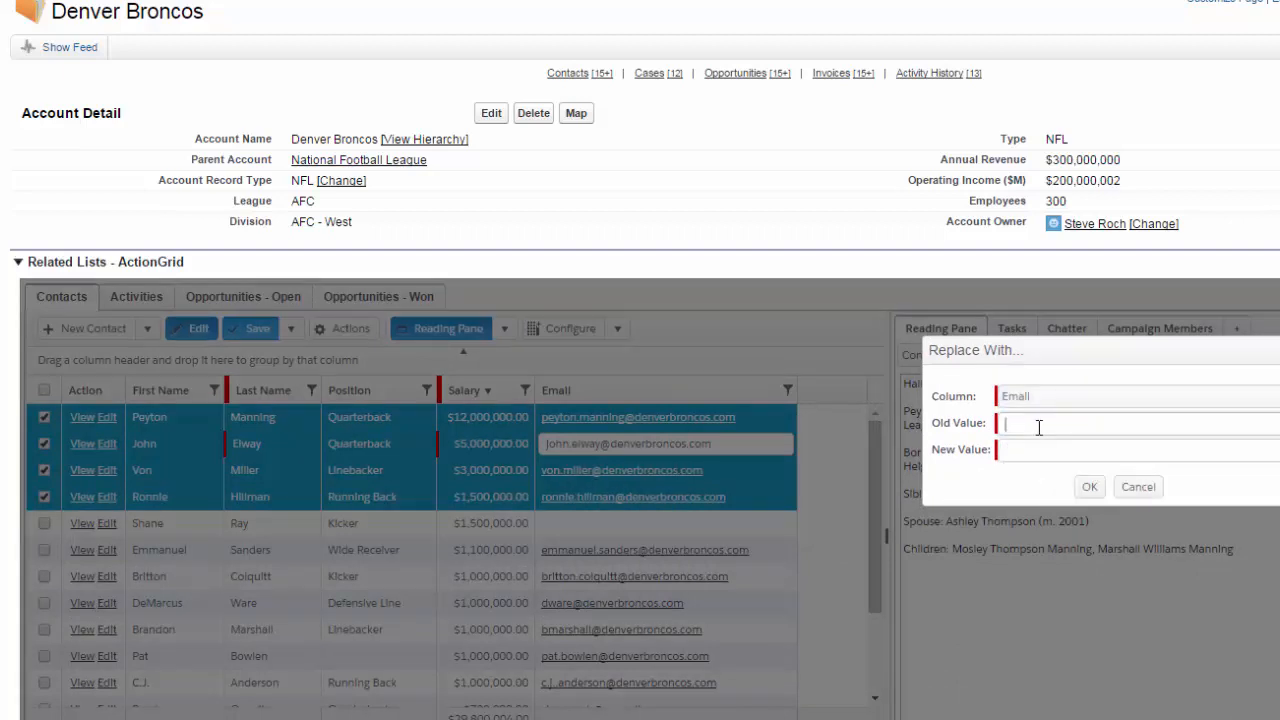
pyautogui.write('denverbroncos')
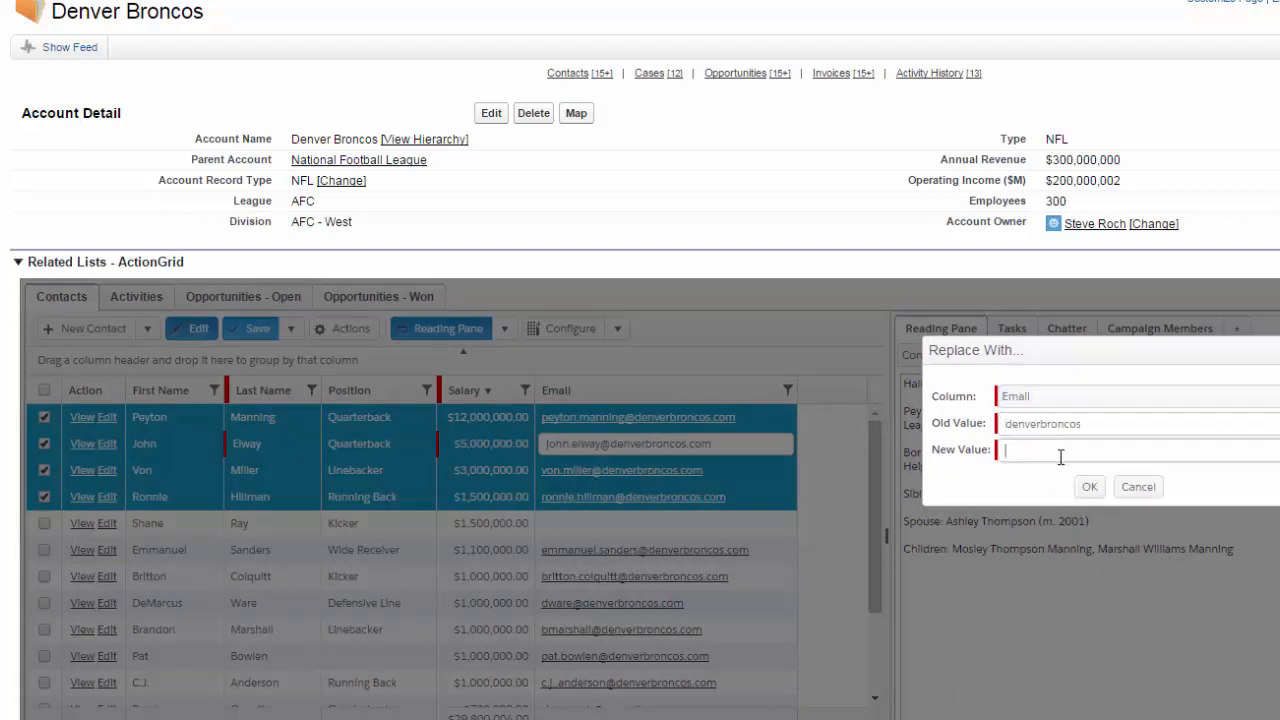
pyautogui.write('GetActionGrid')
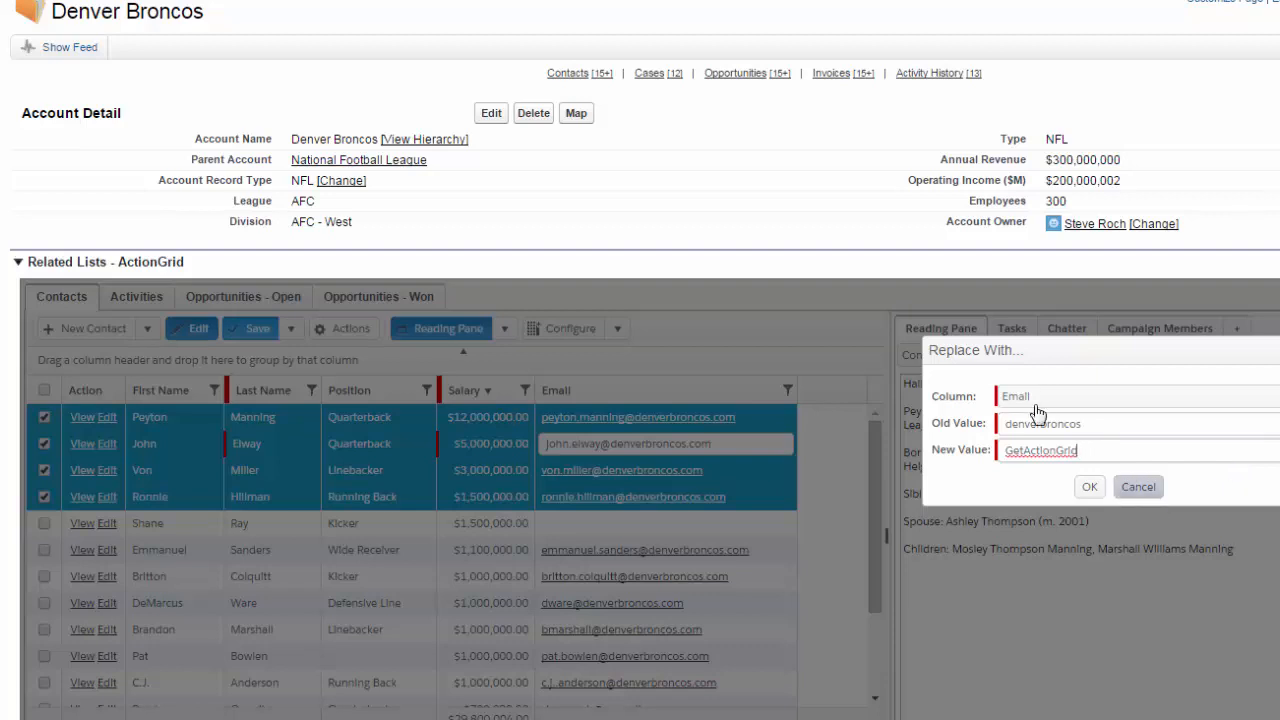
pyautogui.click(1088, 486)
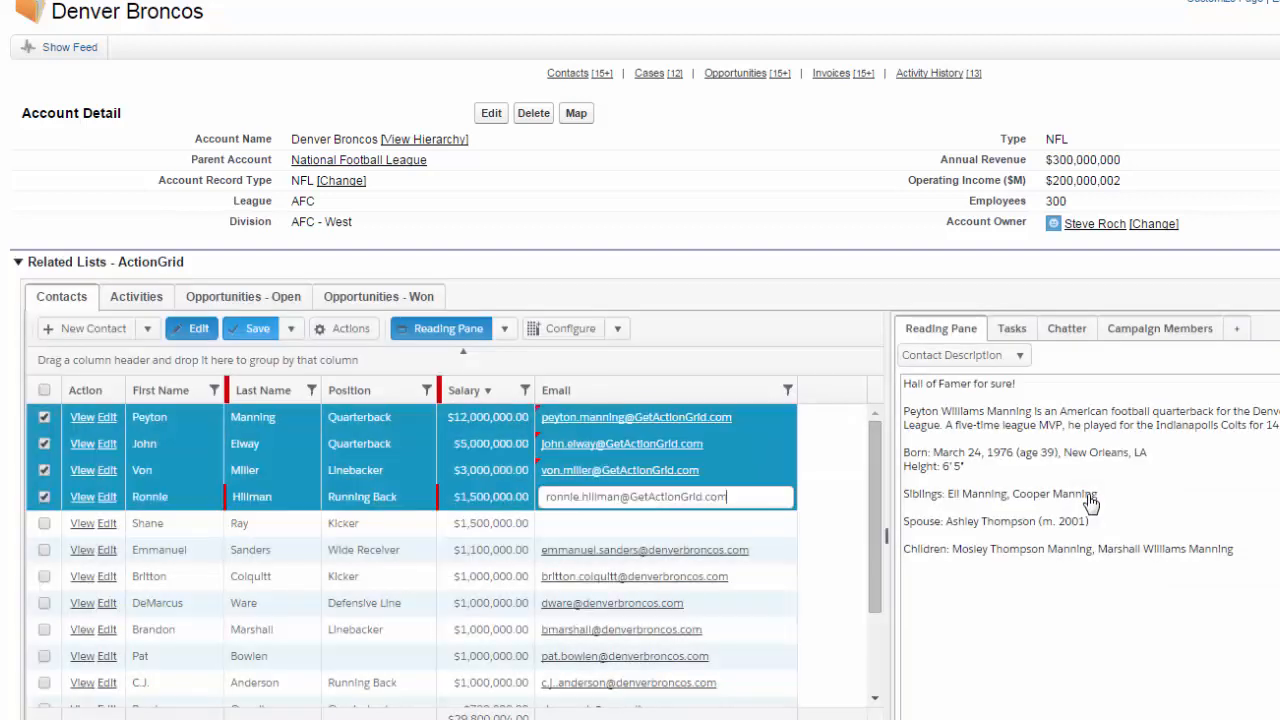
pyautogui.moveTo(650, 464)
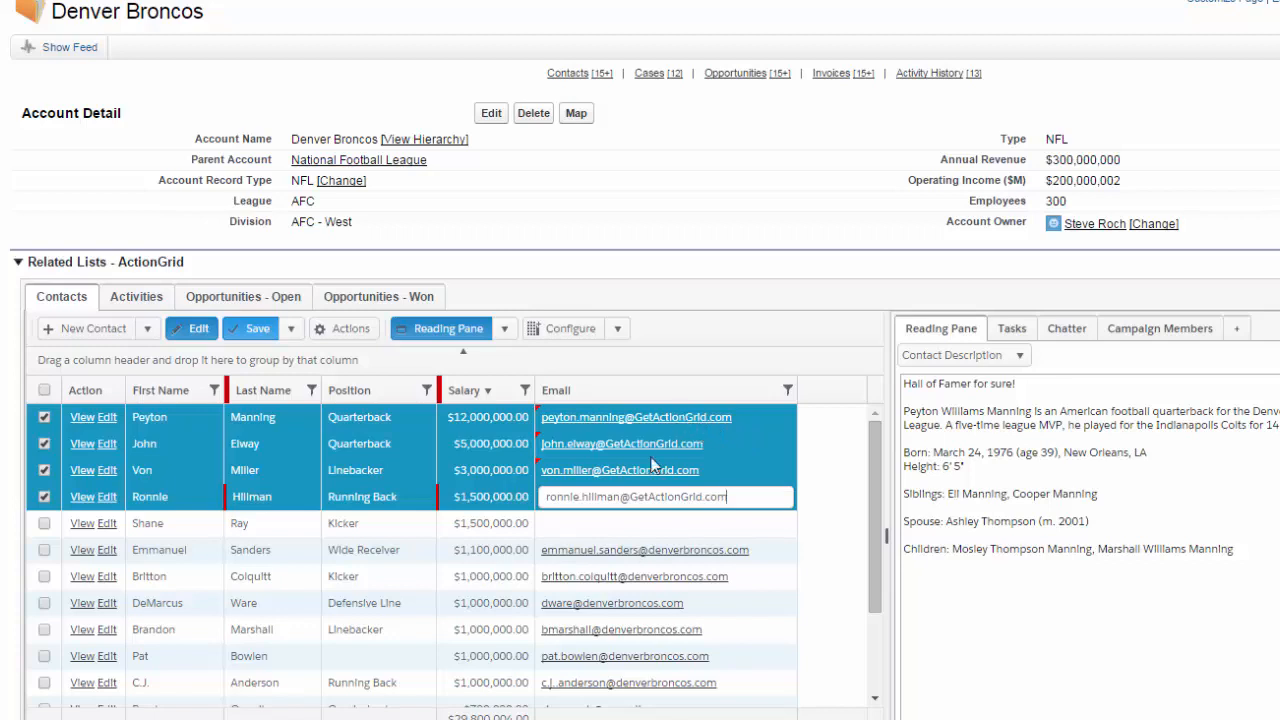